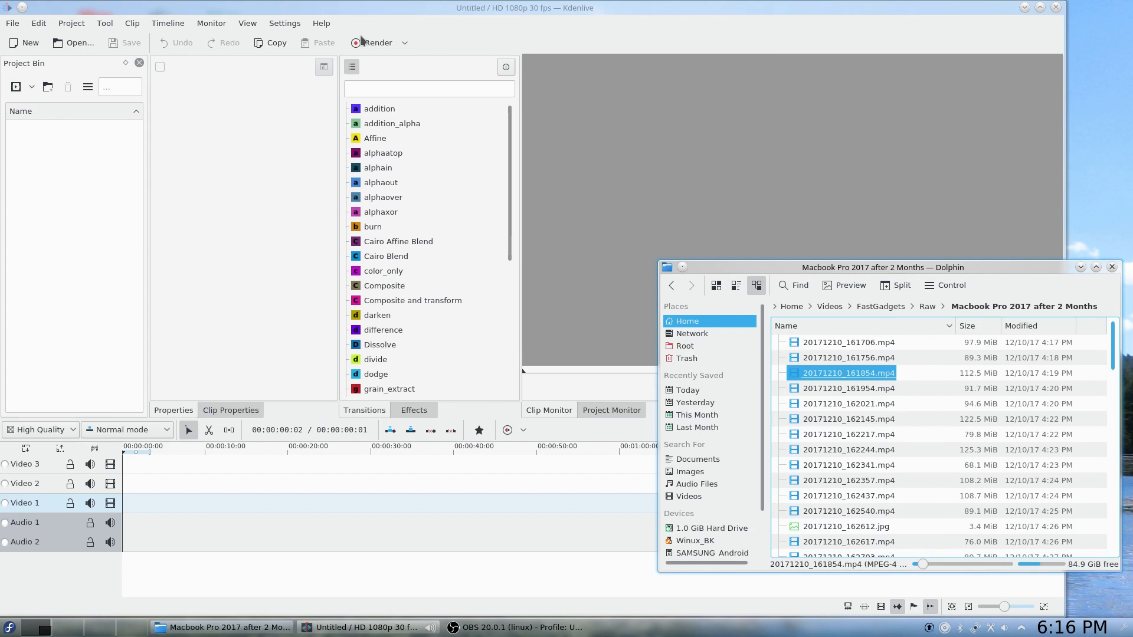
- Open the 4K Test.kdenlive project from the File menu
left_click(12, 22)
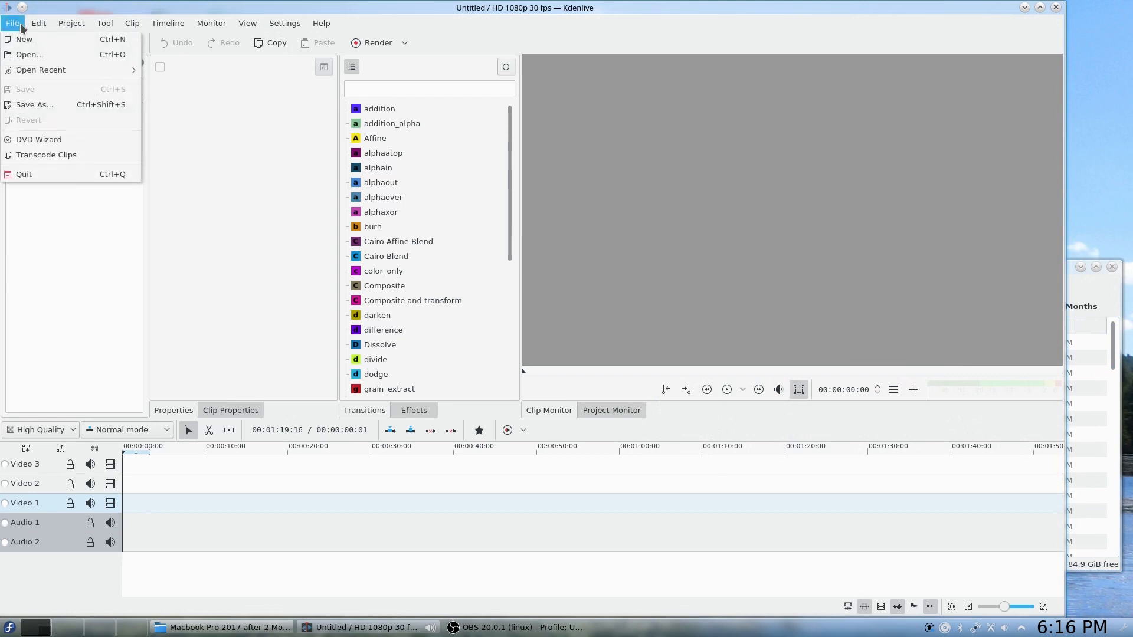
mouse_move(26, 54)
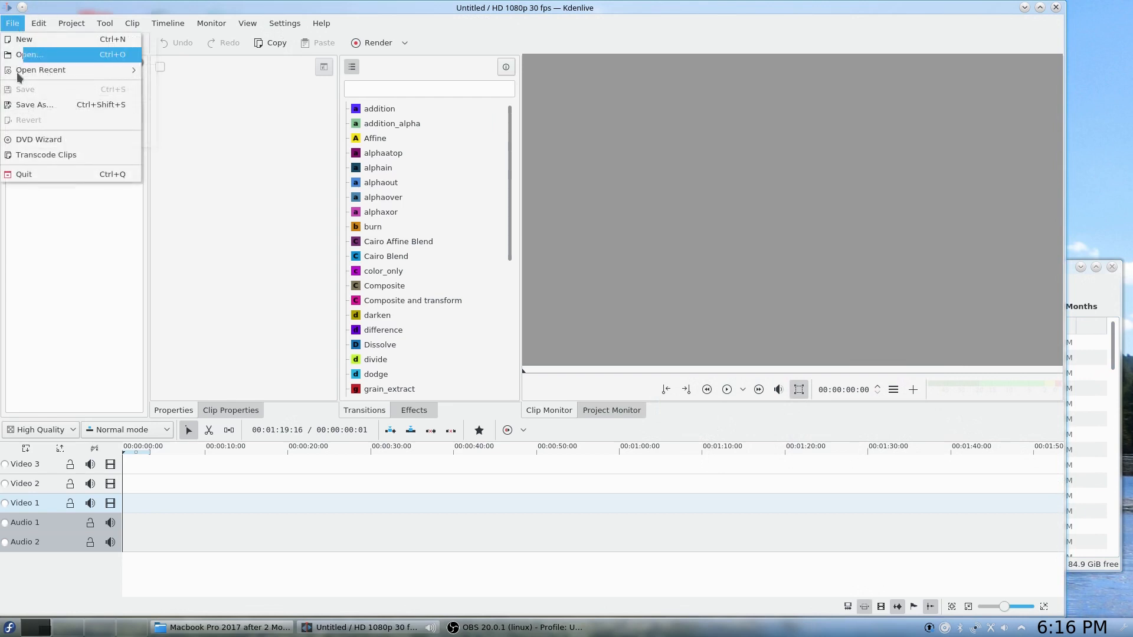
left_click(40, 69)
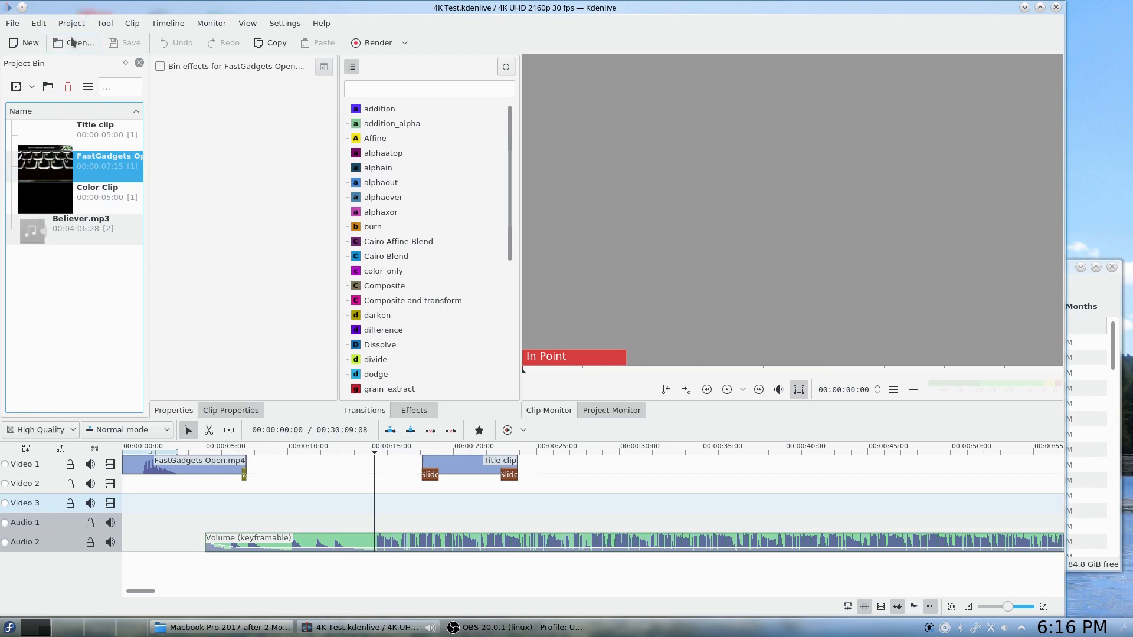
- Set the project profile to 4K UHD 2160p 30 fps with proxy clips and confirm
left_click(71, 22)
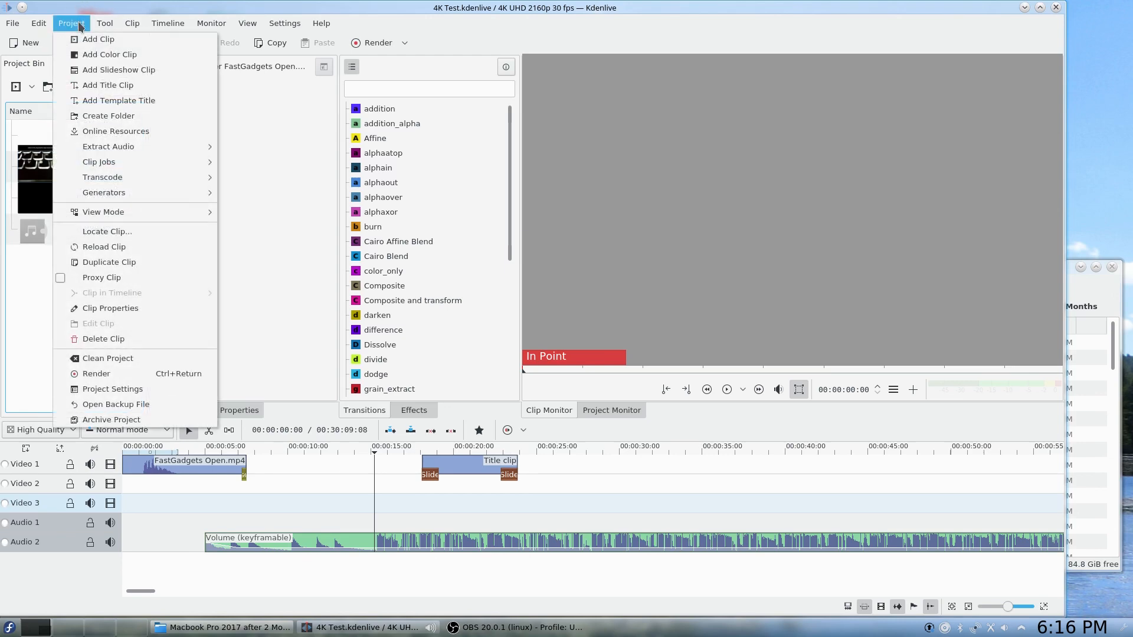
left_click(112, 390)
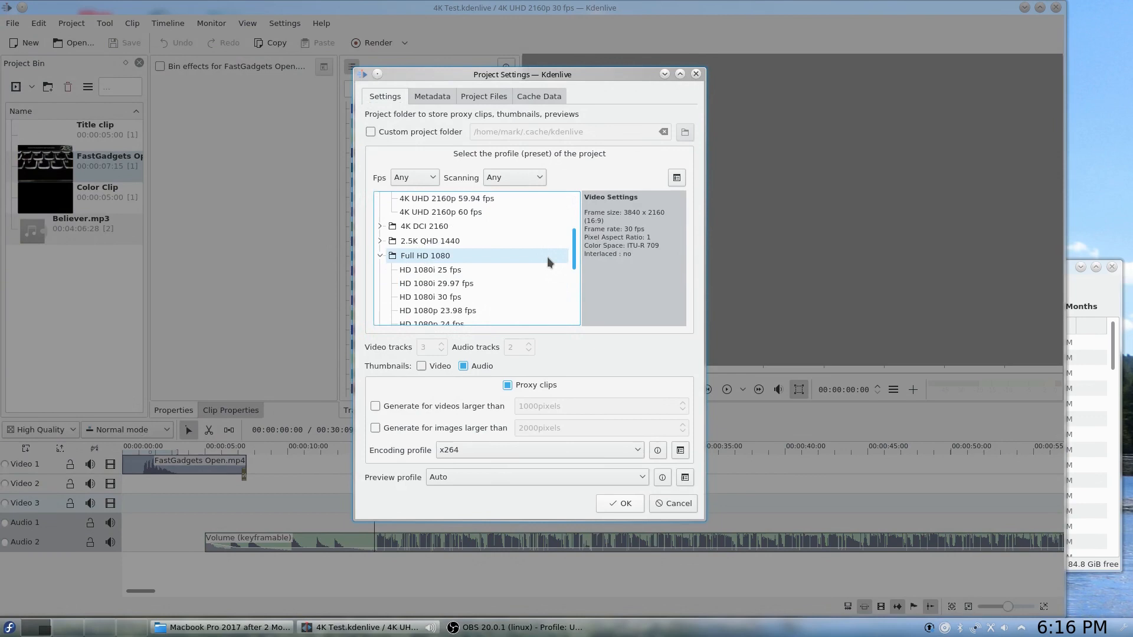
scroll("down", 3)
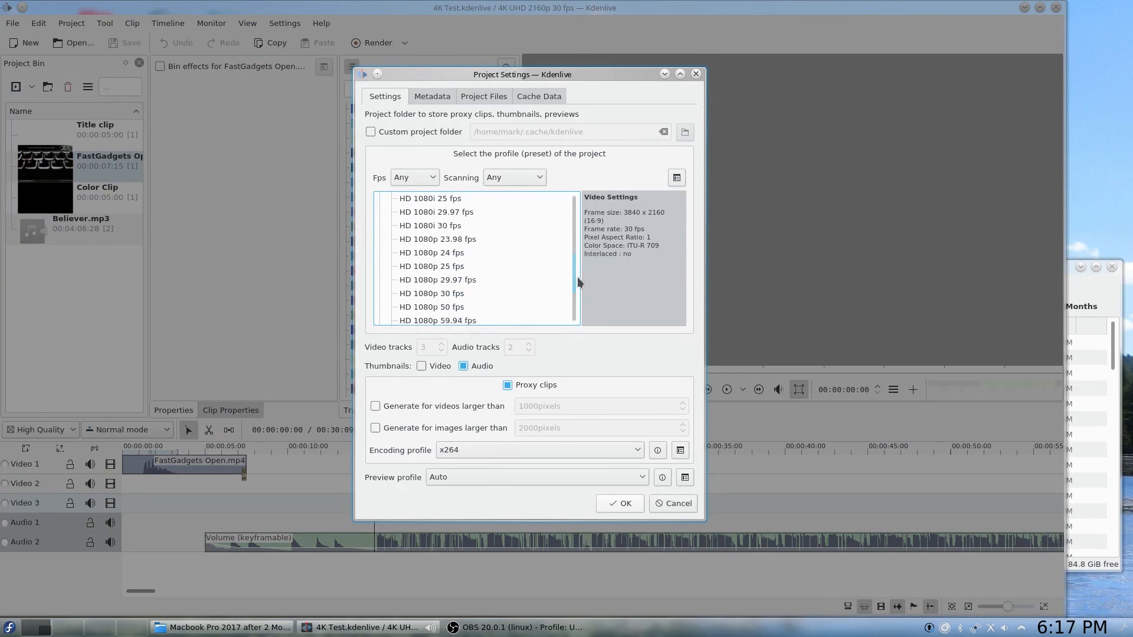
left_click(440, 225)
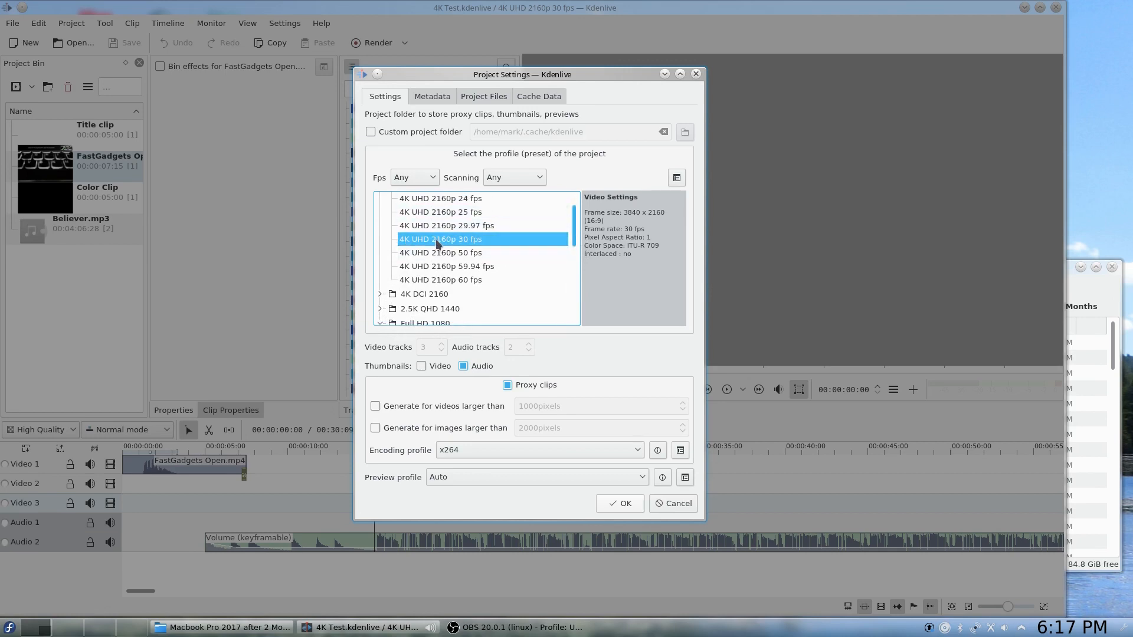
mouse_move(453, 247)
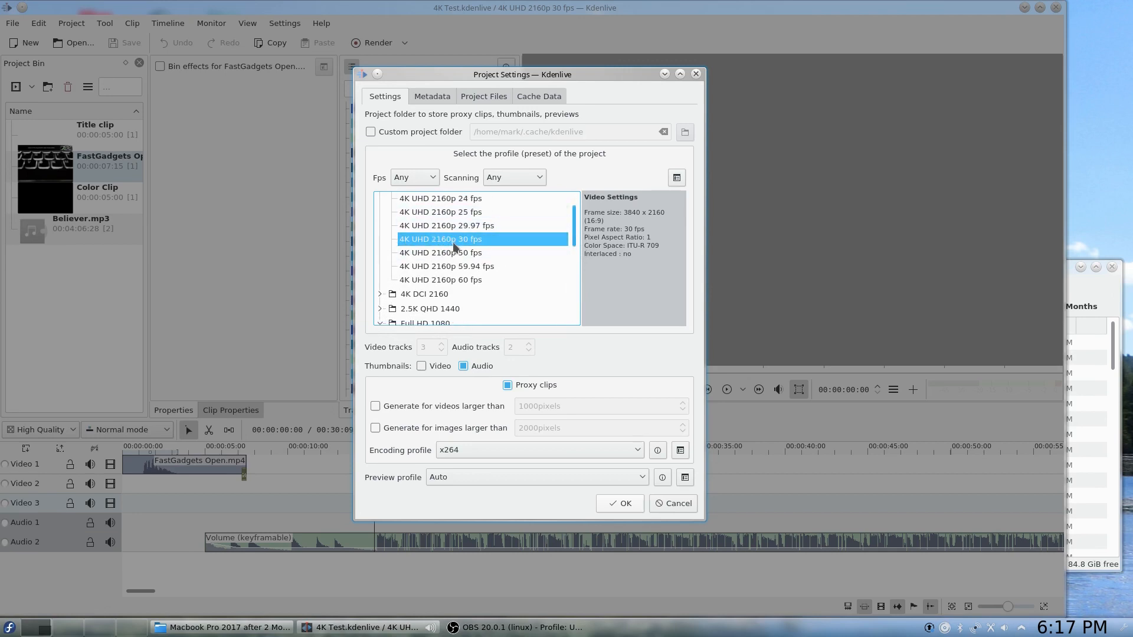
mouse_move(489, 238)
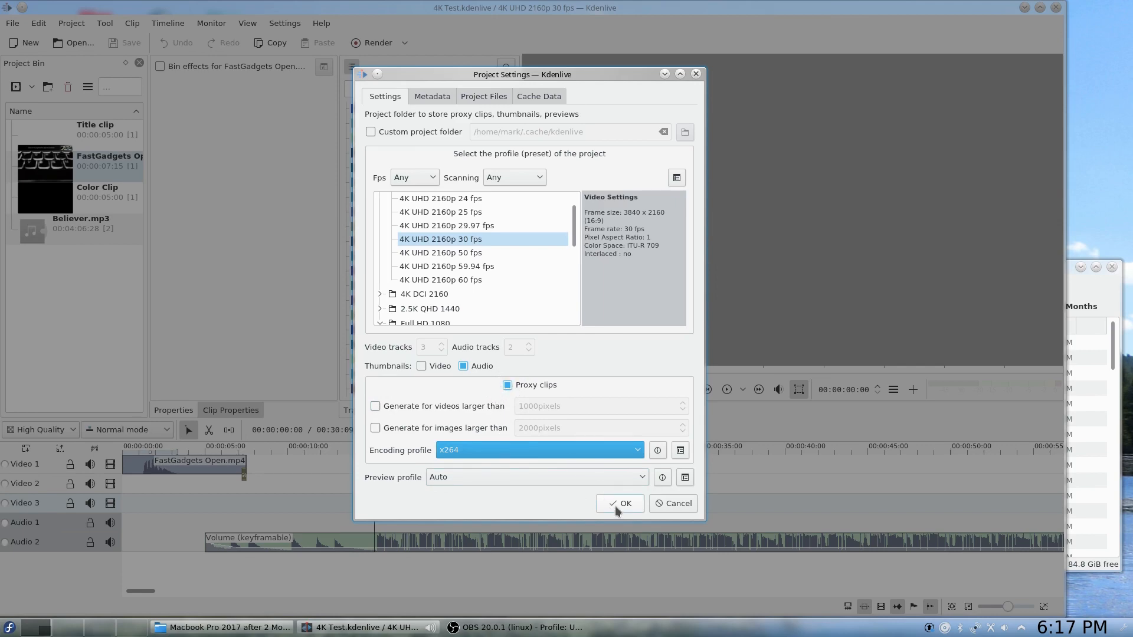
left_click(621, 502)
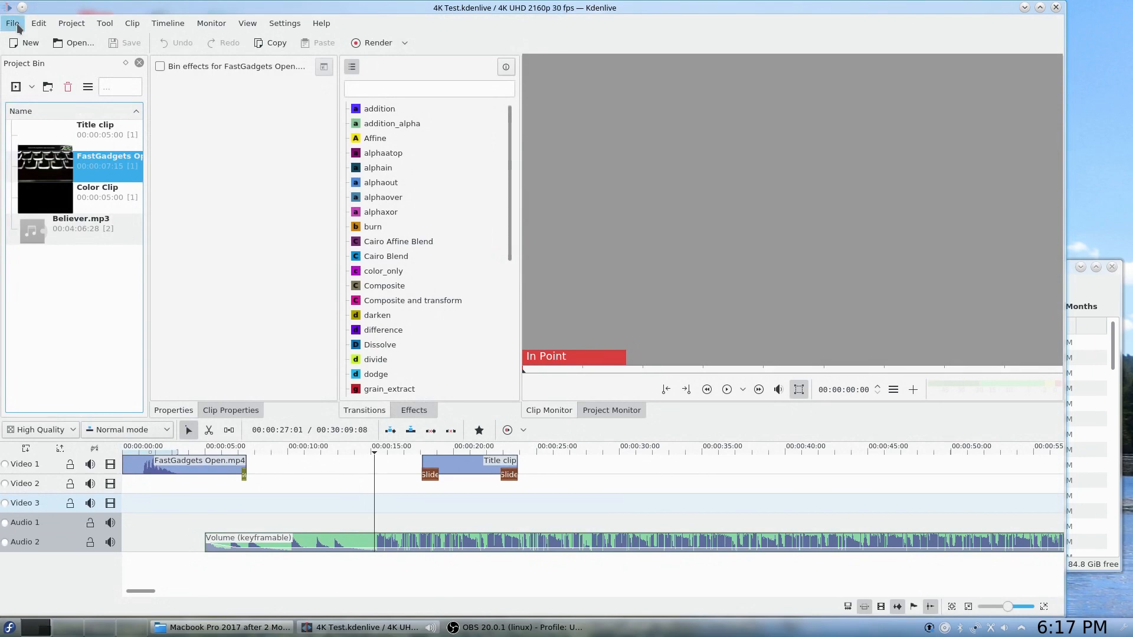
- Save the project as 4K Test.kdenlive, overwriting the existing file
left_click(15, 22)
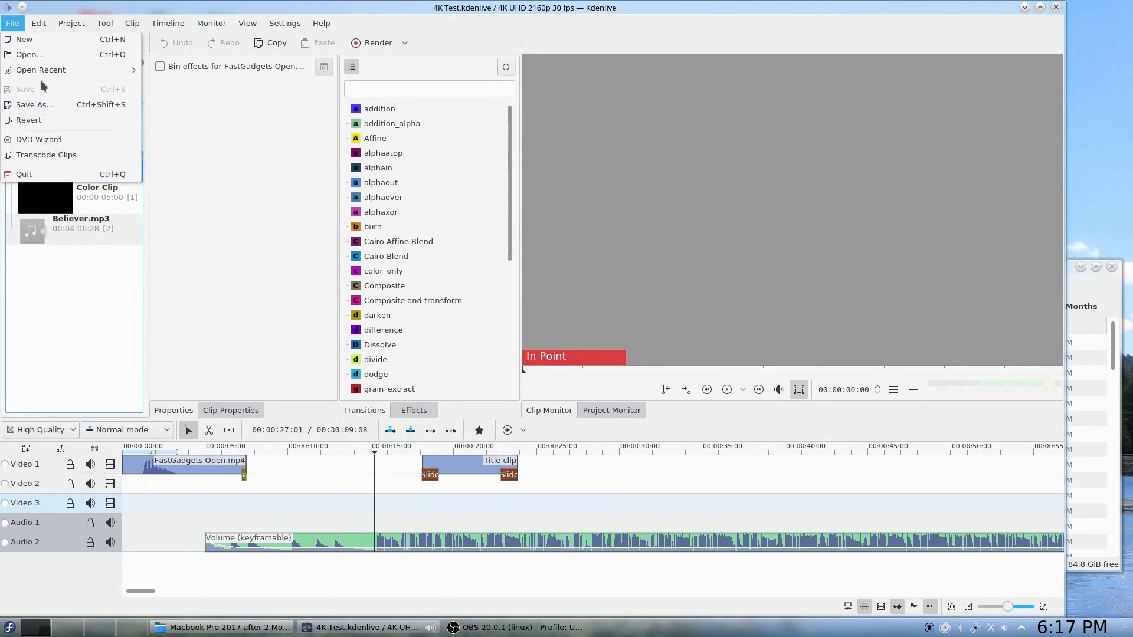
left_click(33, 104)
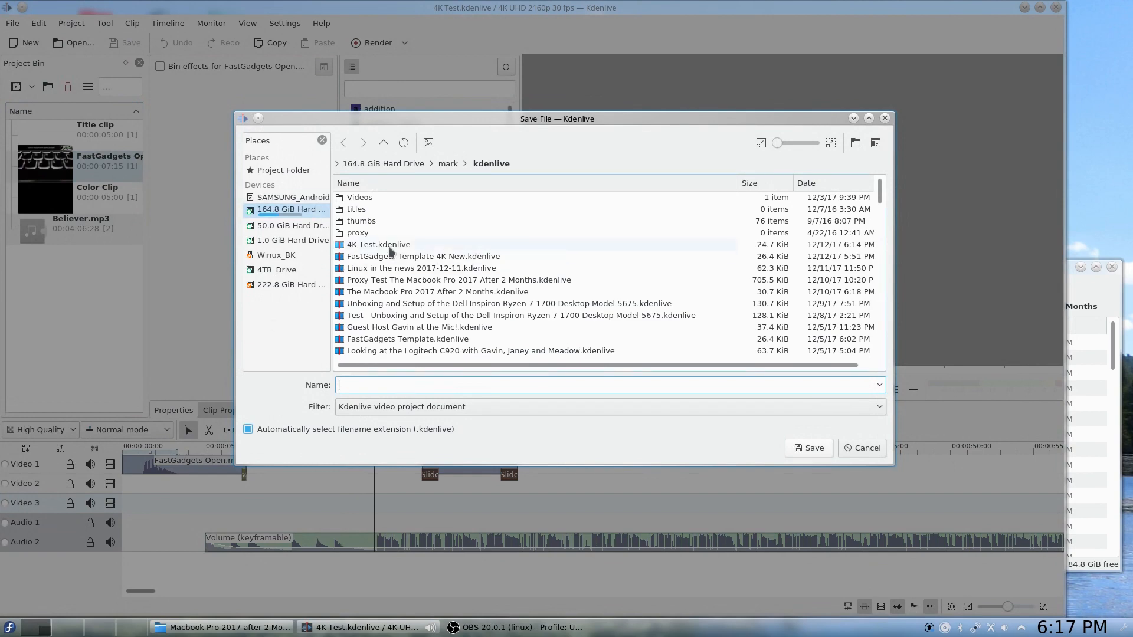
left_click(378, 244)
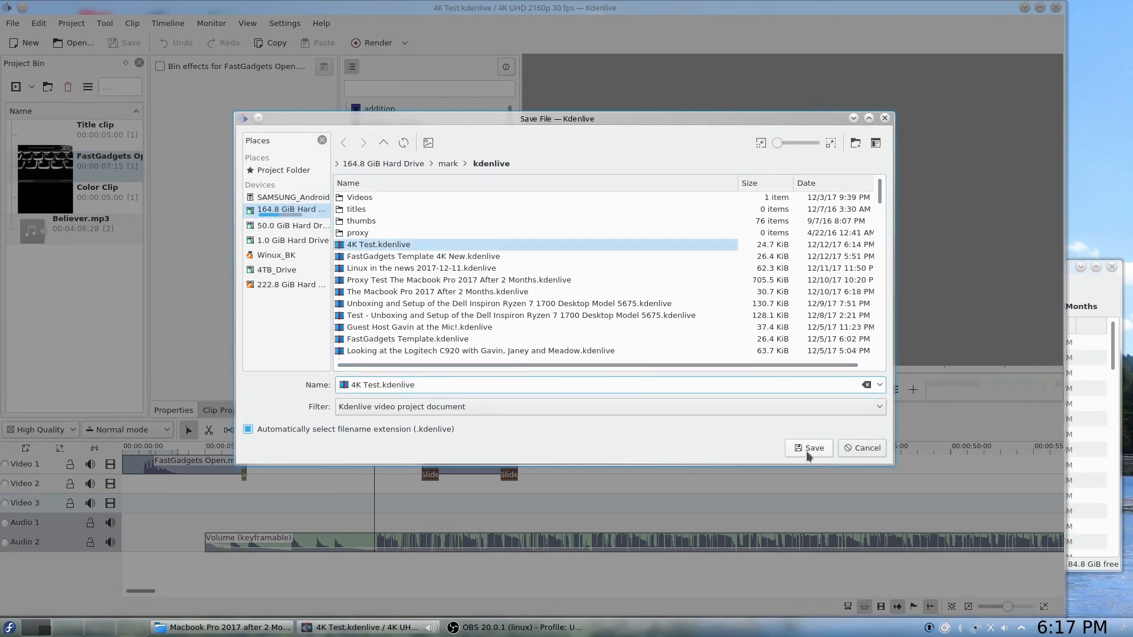
left_click(808, 448)
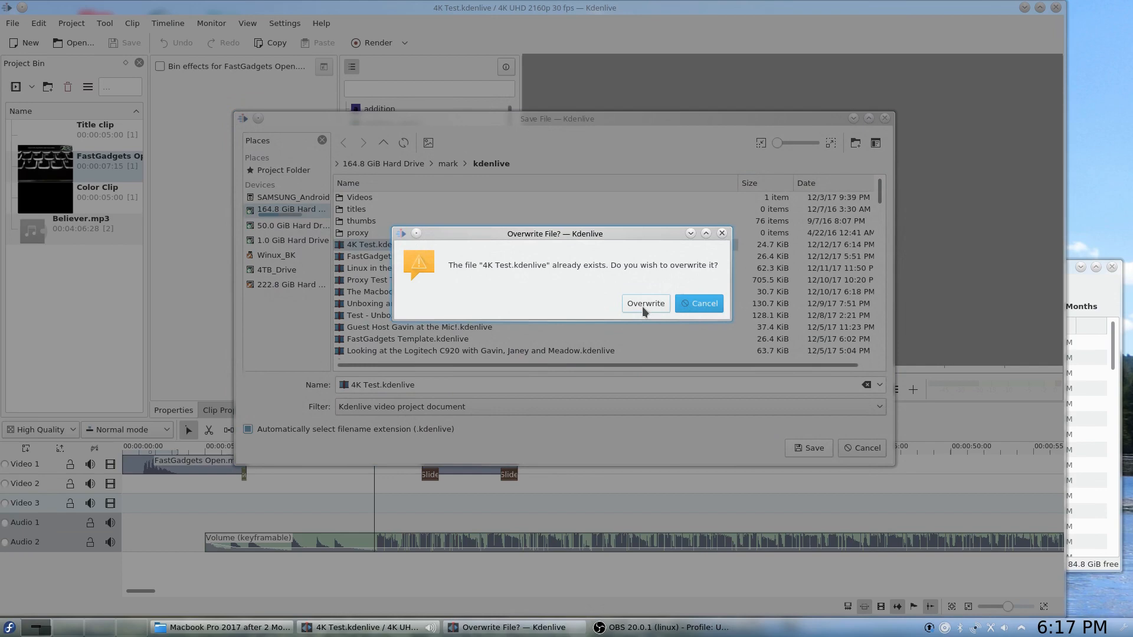
left_click(645, 303)
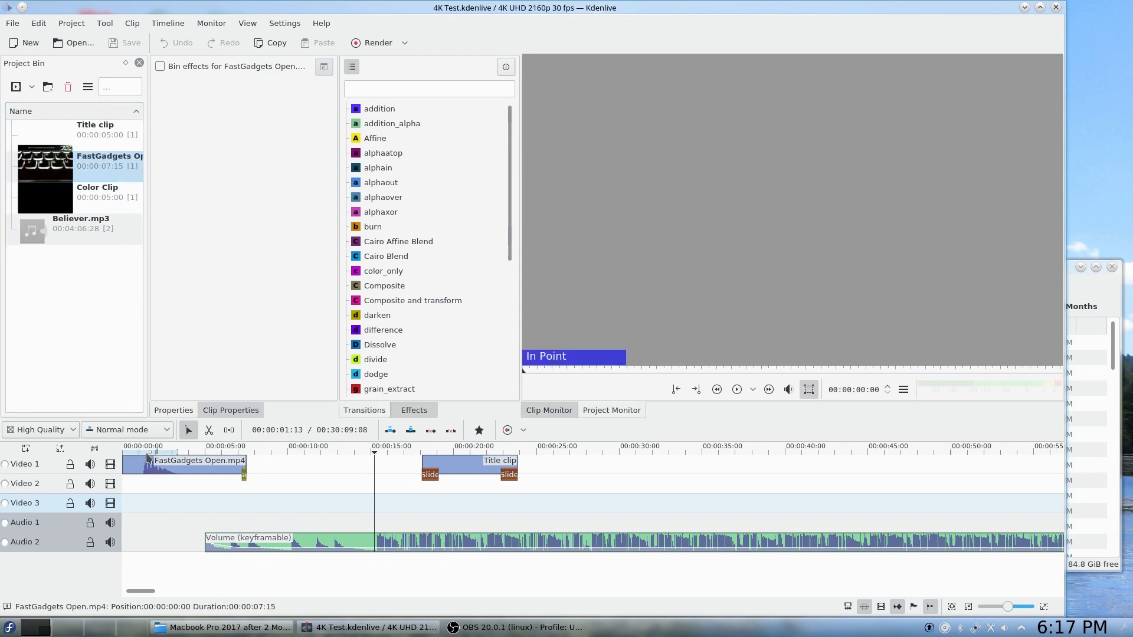
- From Dolphin's footage folder, import 20171210_163652.mp4 and 20171210_163856.mp4 into the bin
left_click(736, 389)
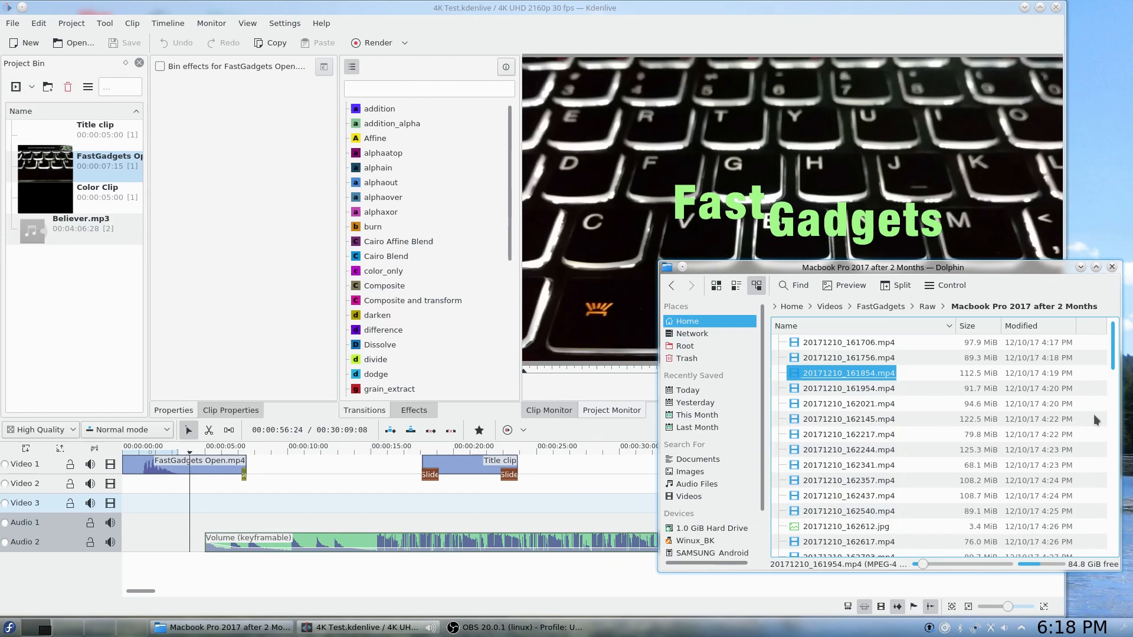
scroll("down", 3)
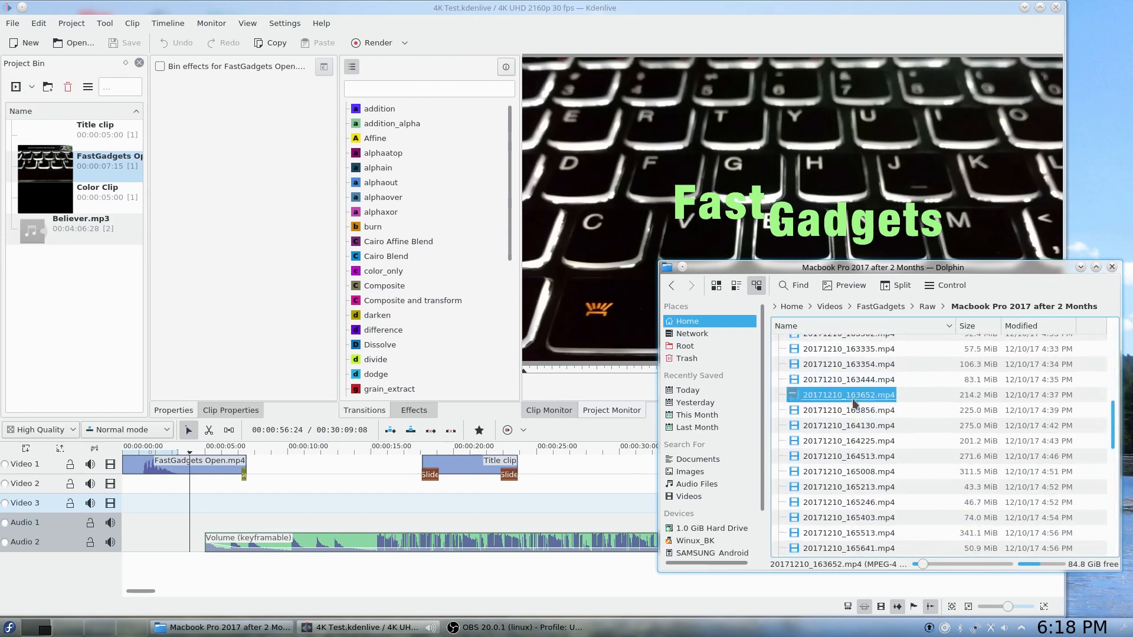
double_click(849, 394)
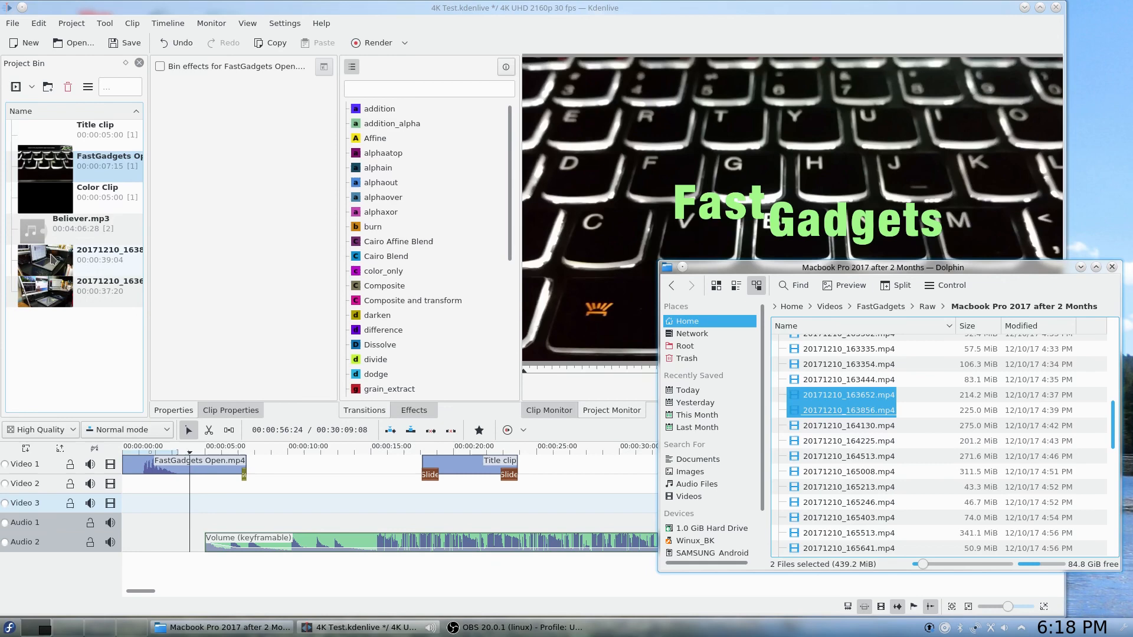
mouse_move(99, 262)
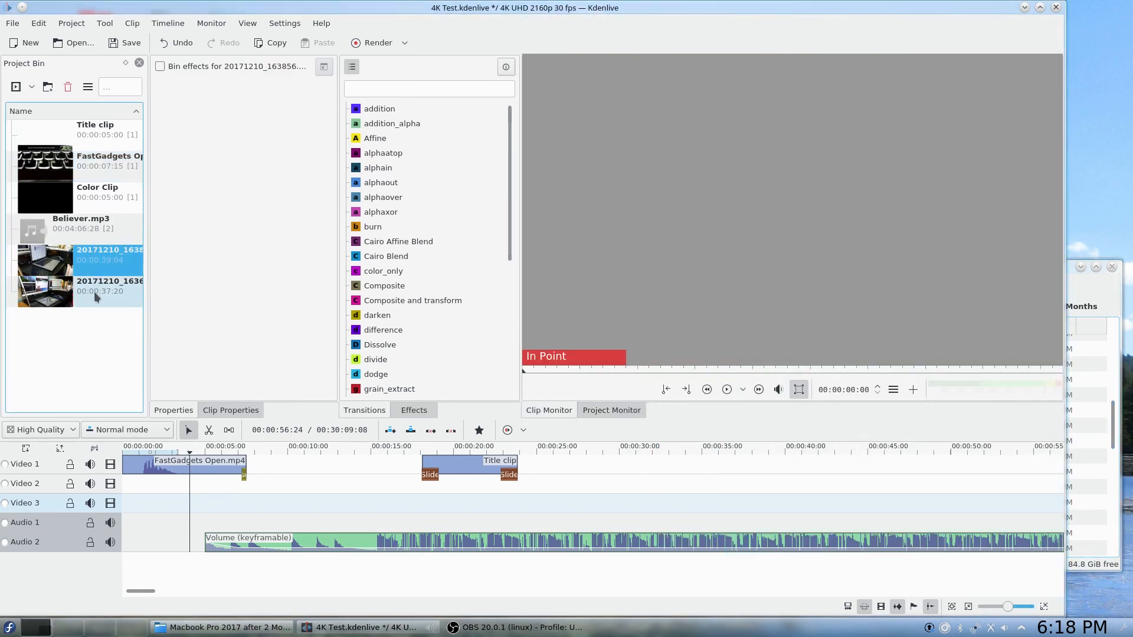
mouse_move(101, 293)
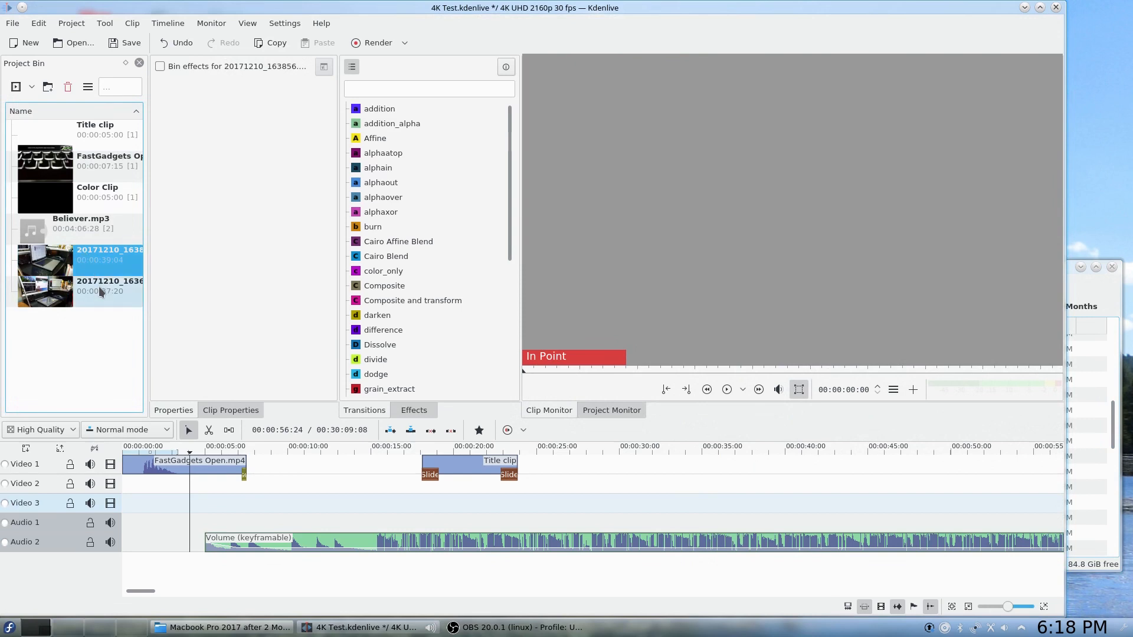
- Create proxy versions of the two newly imported clips in the bin
left_click(100, 286)
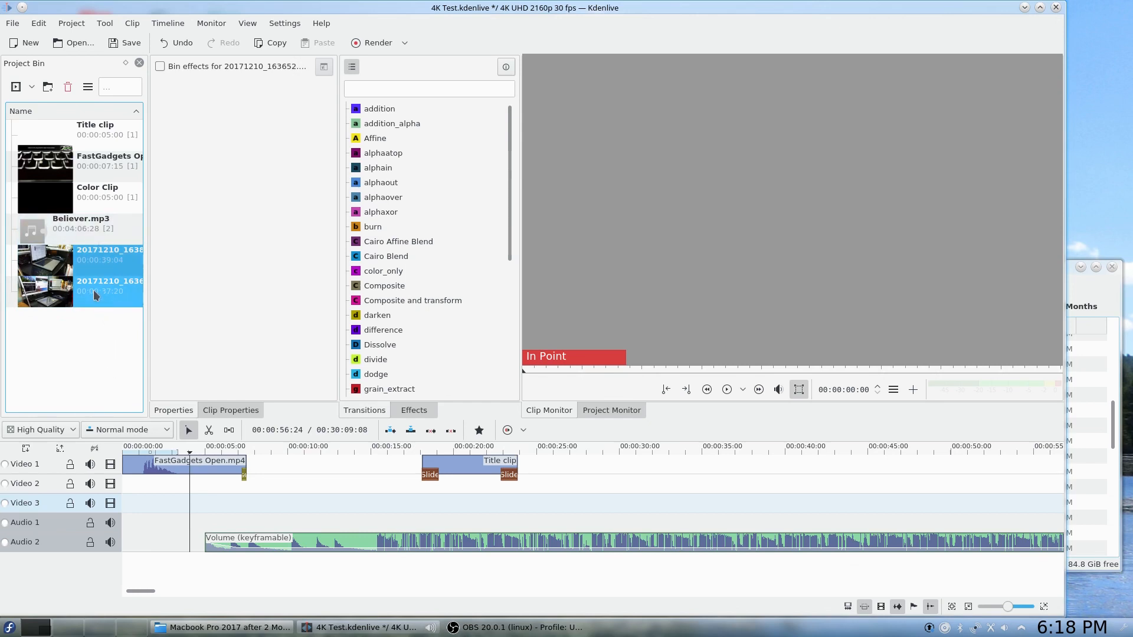
right_click(97, 296)
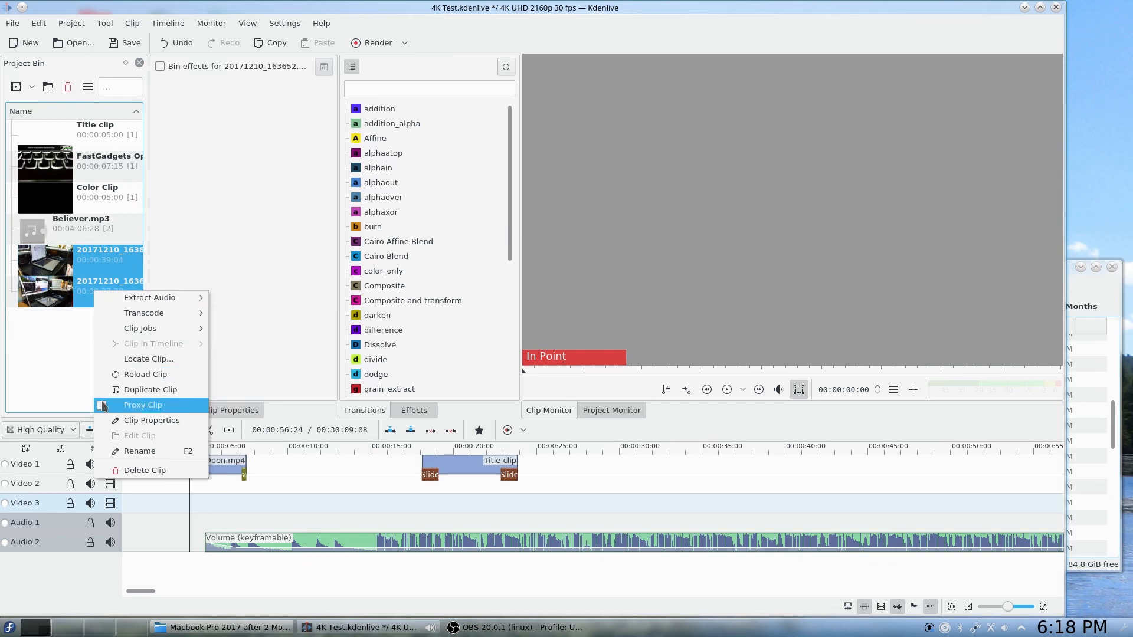
left_click(143, 404)
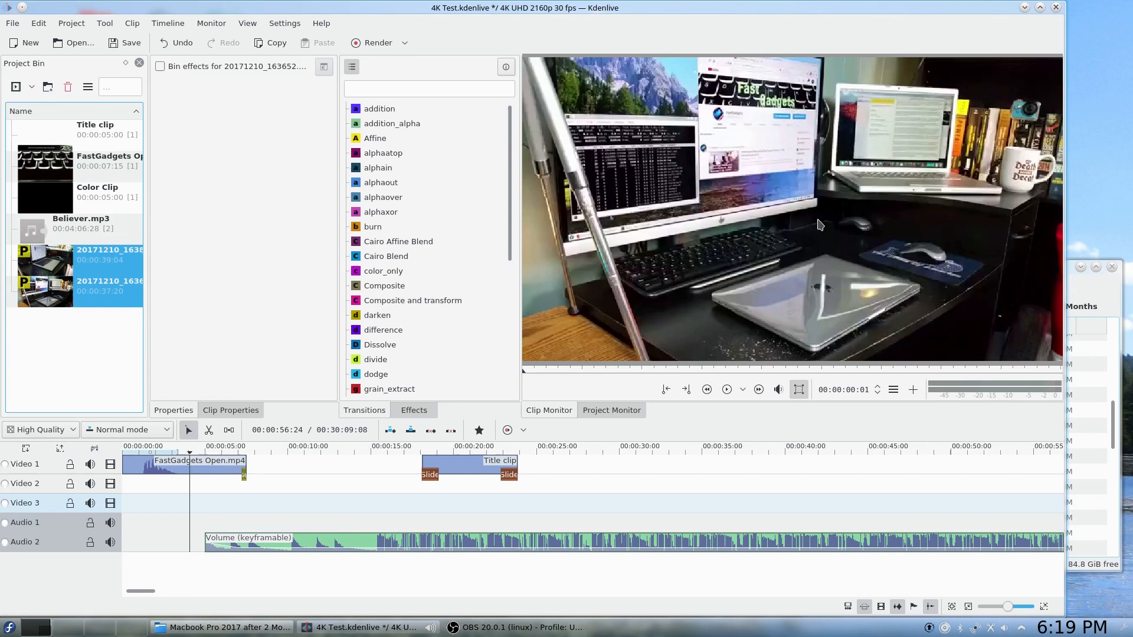
mouse_move(819, 220)
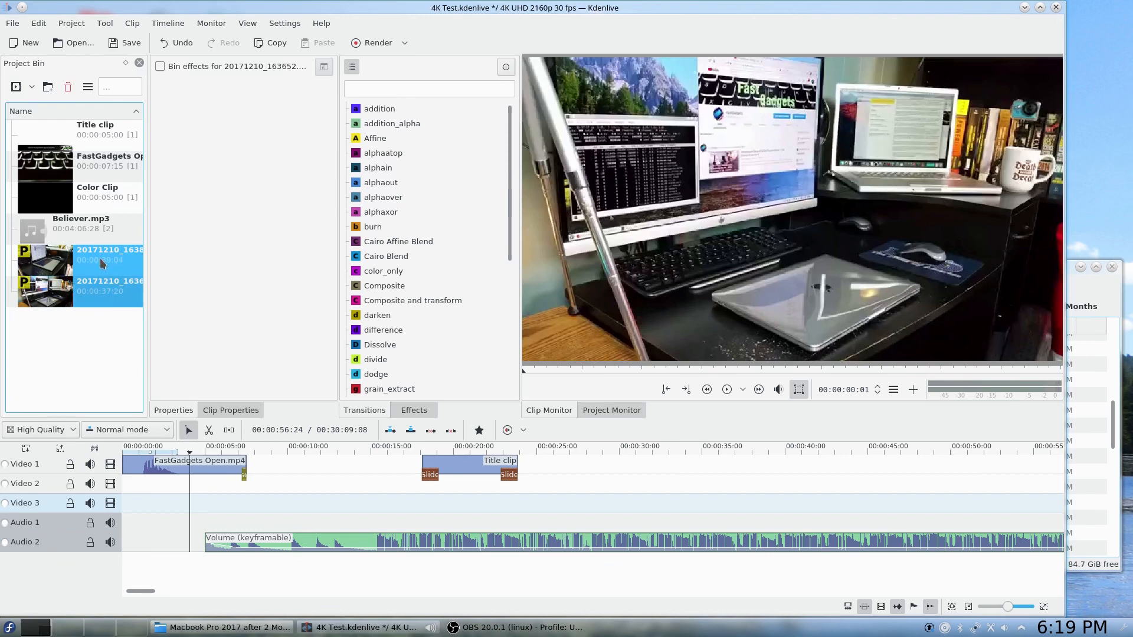
mouse_move(108, 276)
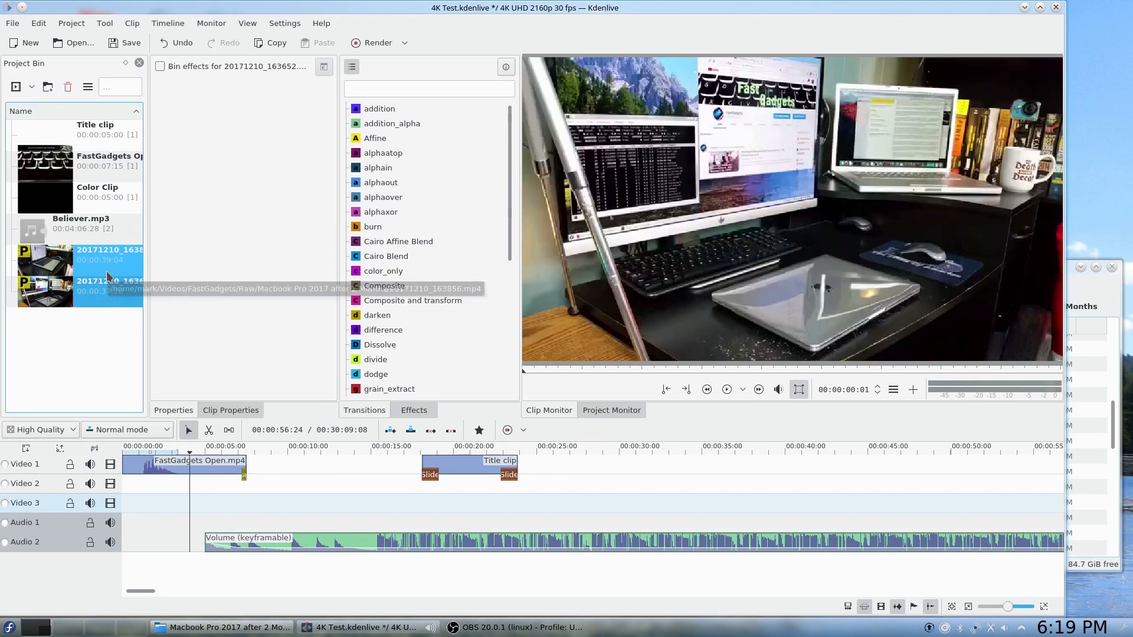
mouse_move(108, 276)
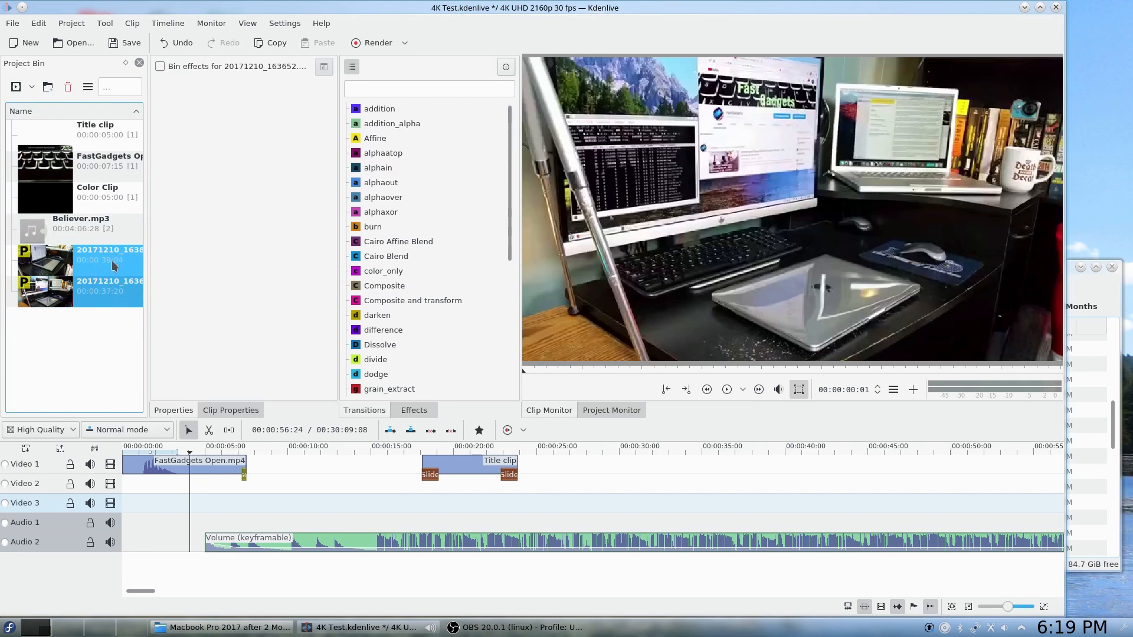
mouse_move(115, 266)
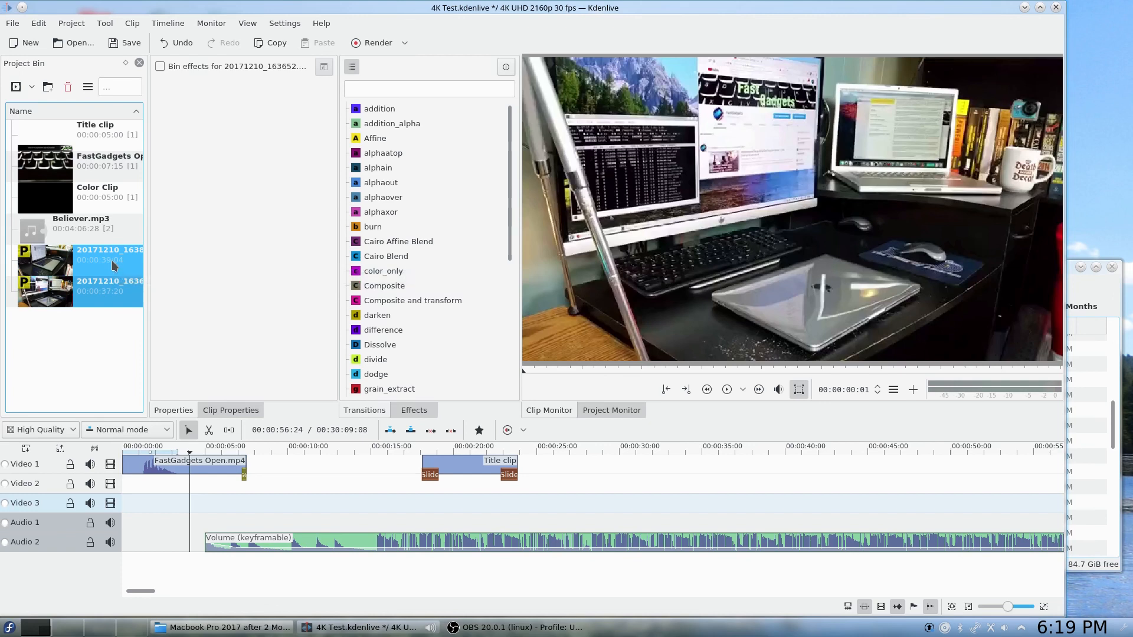
mouse_move(116, 272)
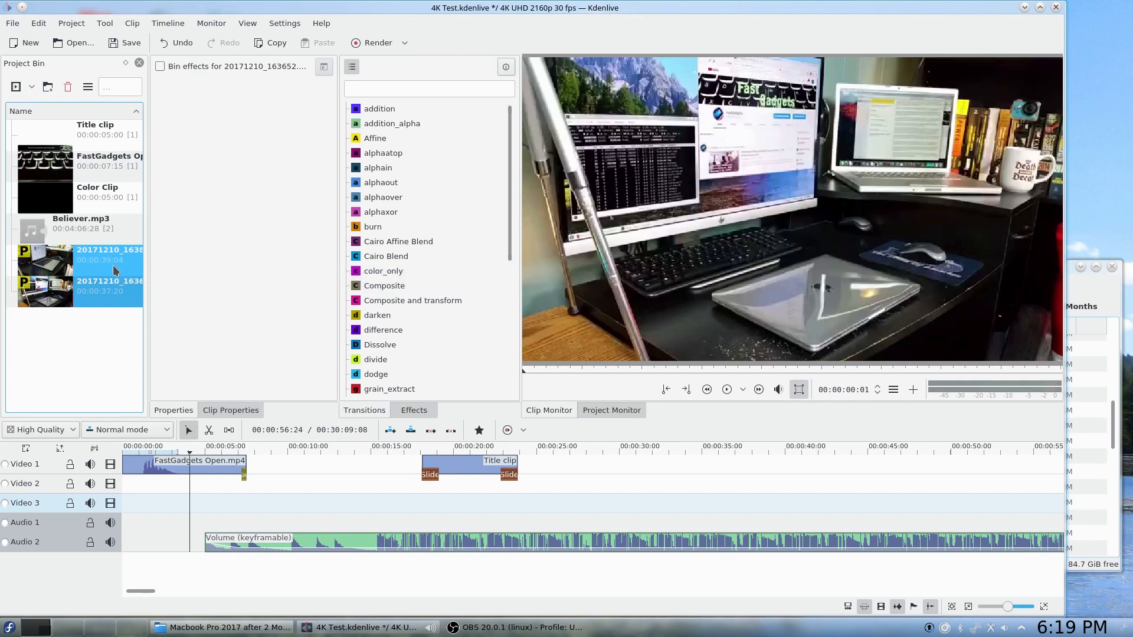
mouse_move(115, 271)
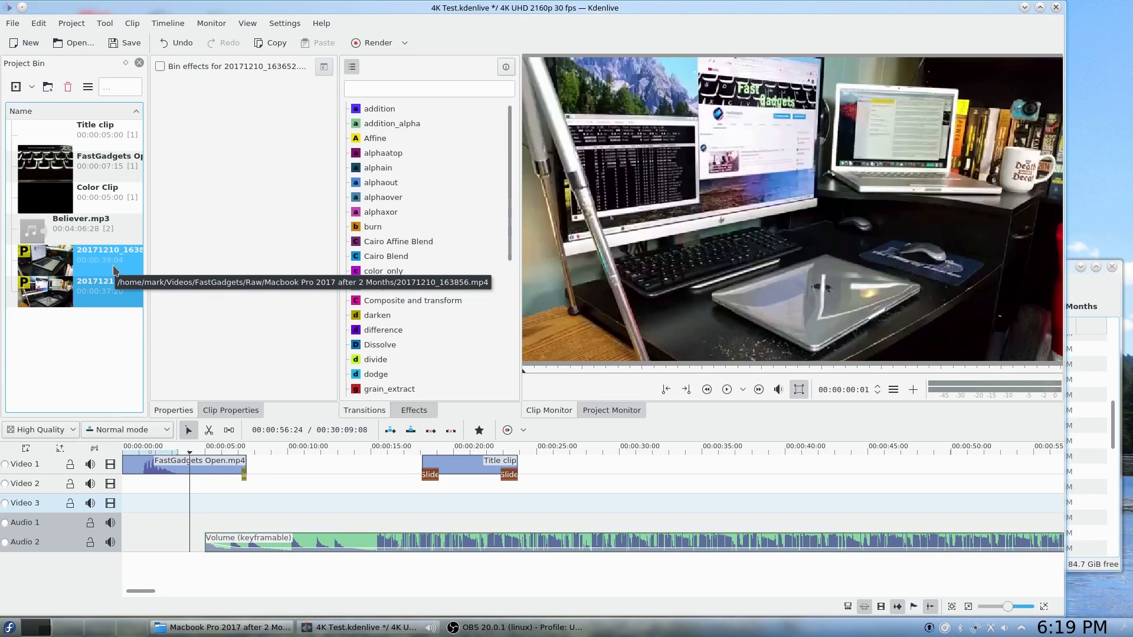
mouse_move(105, 266)
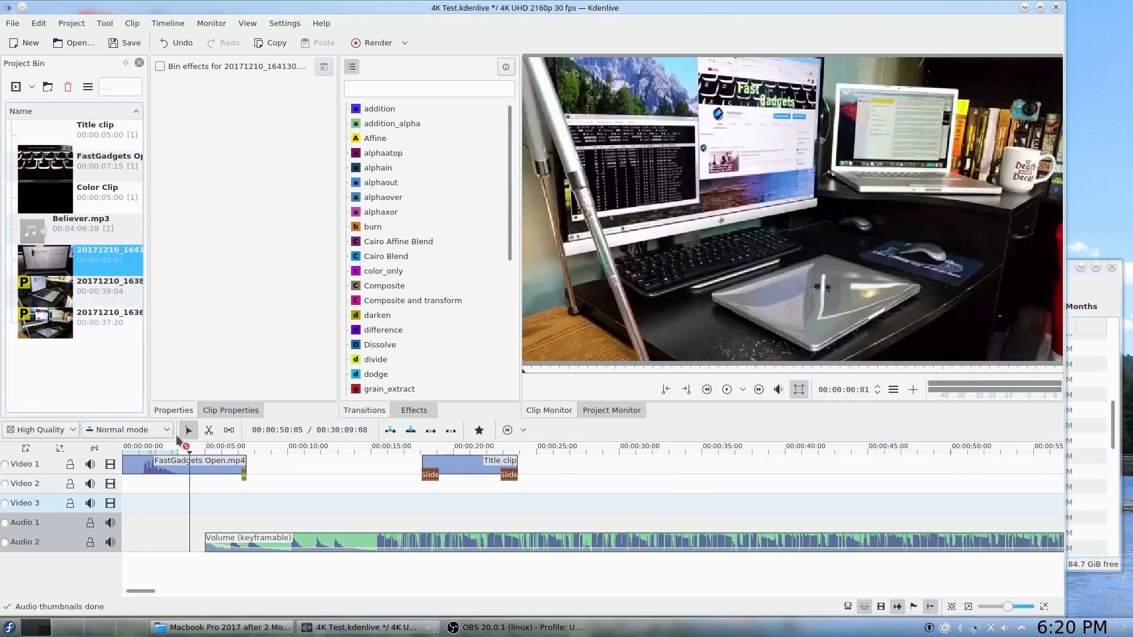
- Place 20171210_164130.mp4 on Video 2 after the intro and preview it
left_click_drag(44, 271, 275, 480)
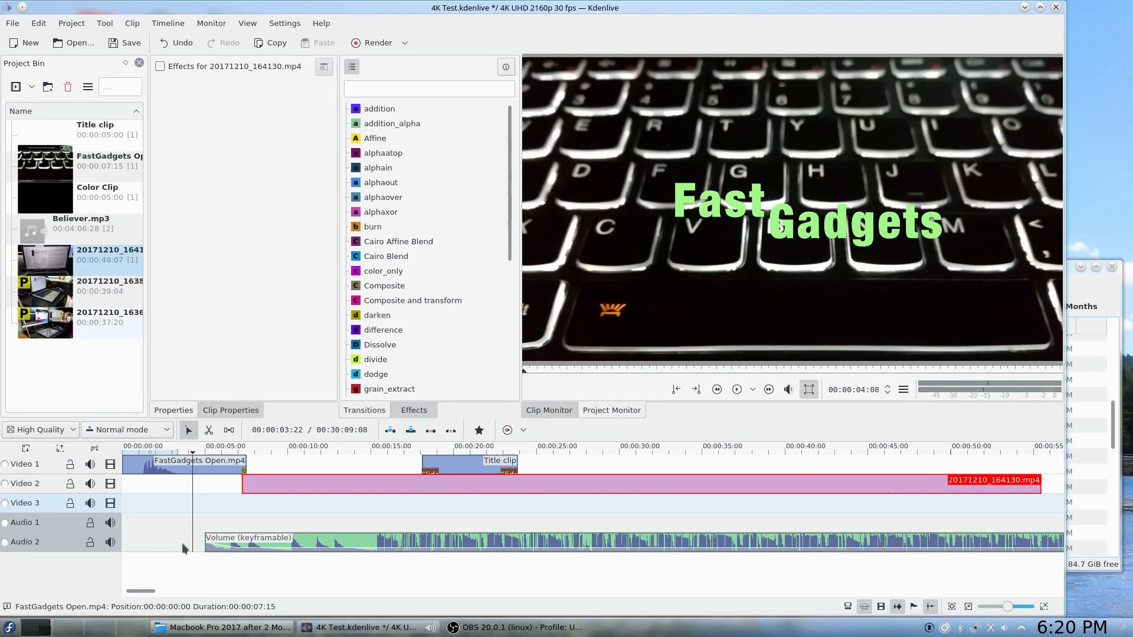
left_click(736, 390)
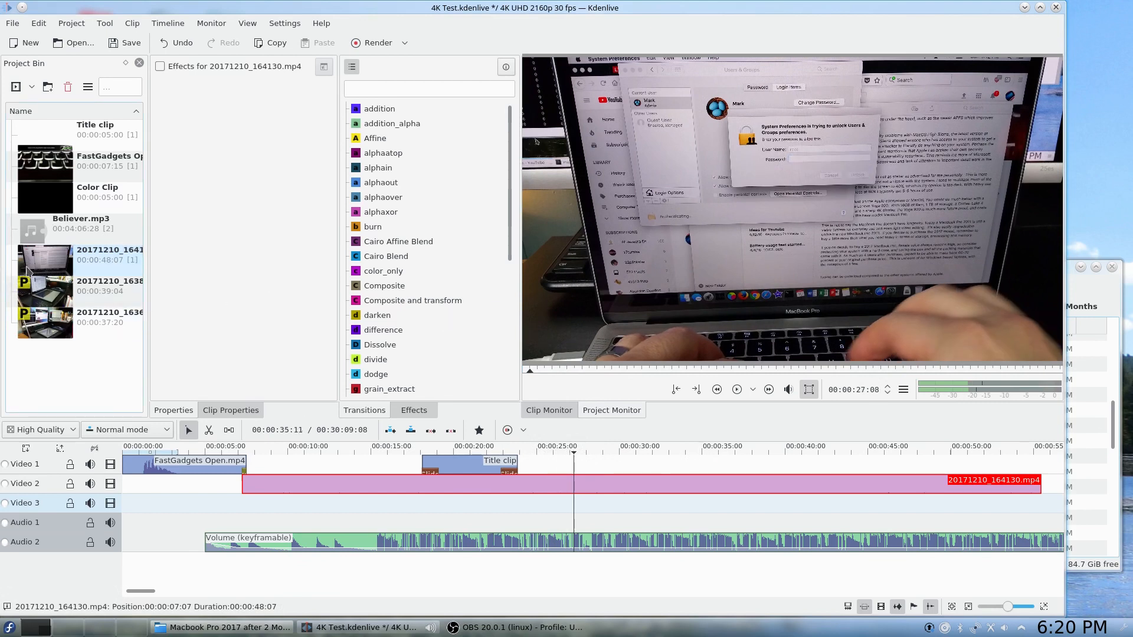
- Make the 48-second clip a proxy clip and show effects grouped by category
right_click(45, 259)
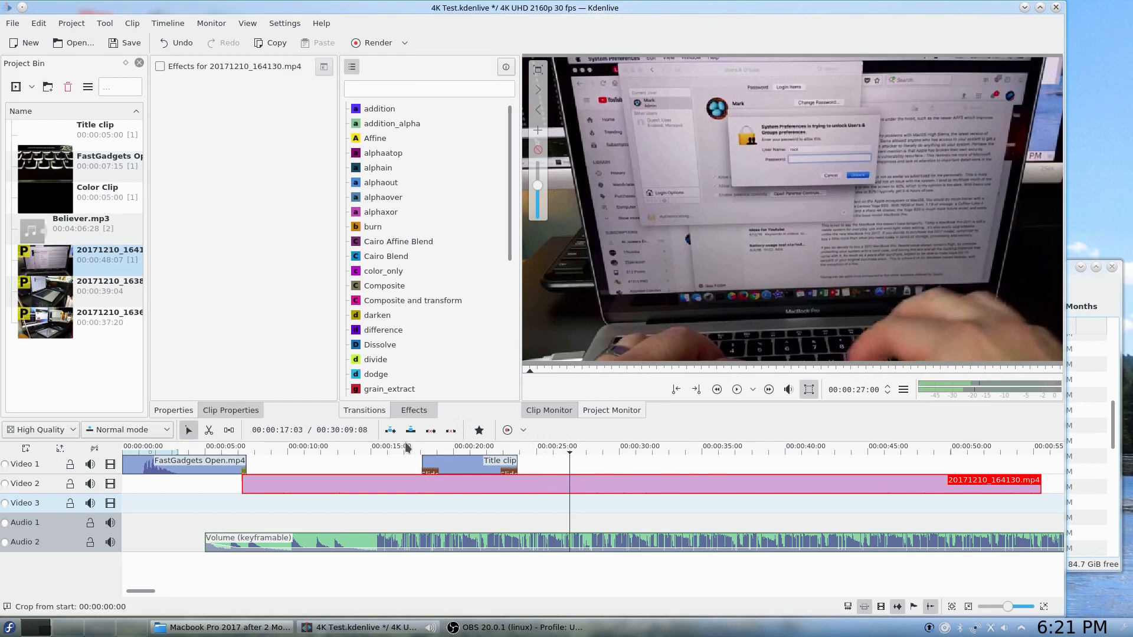
left_click(352, 66)
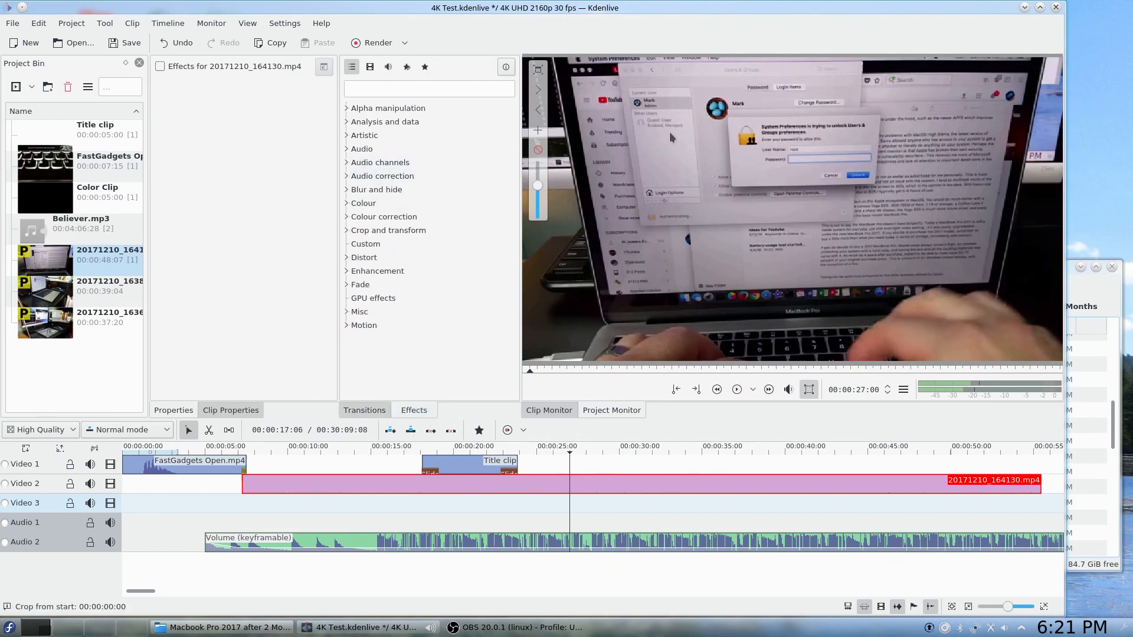
- Apply the Colour group's Greyscale effect to the Video 2 clip, then remove the clip
left_click(363, 203)
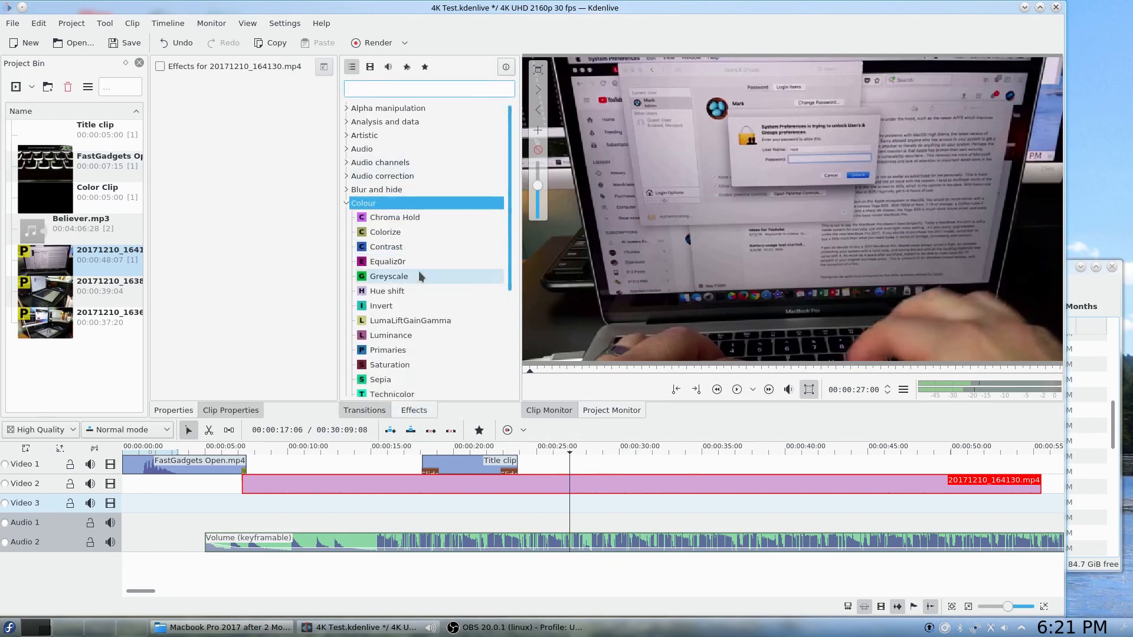
scroll("down", 3)
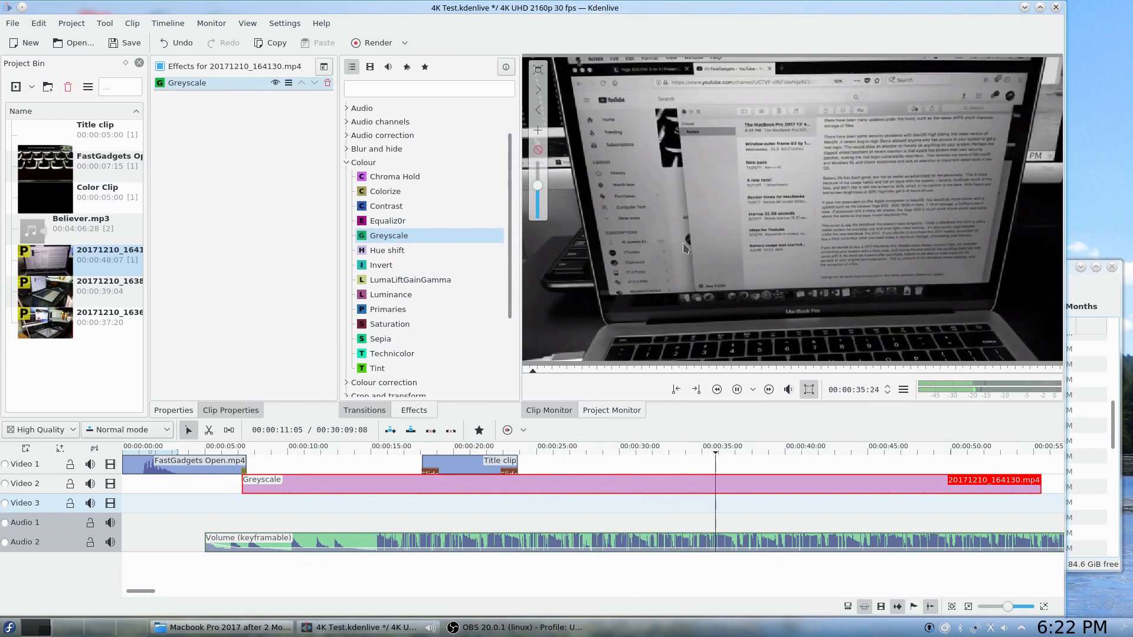
left_click(736, 389)
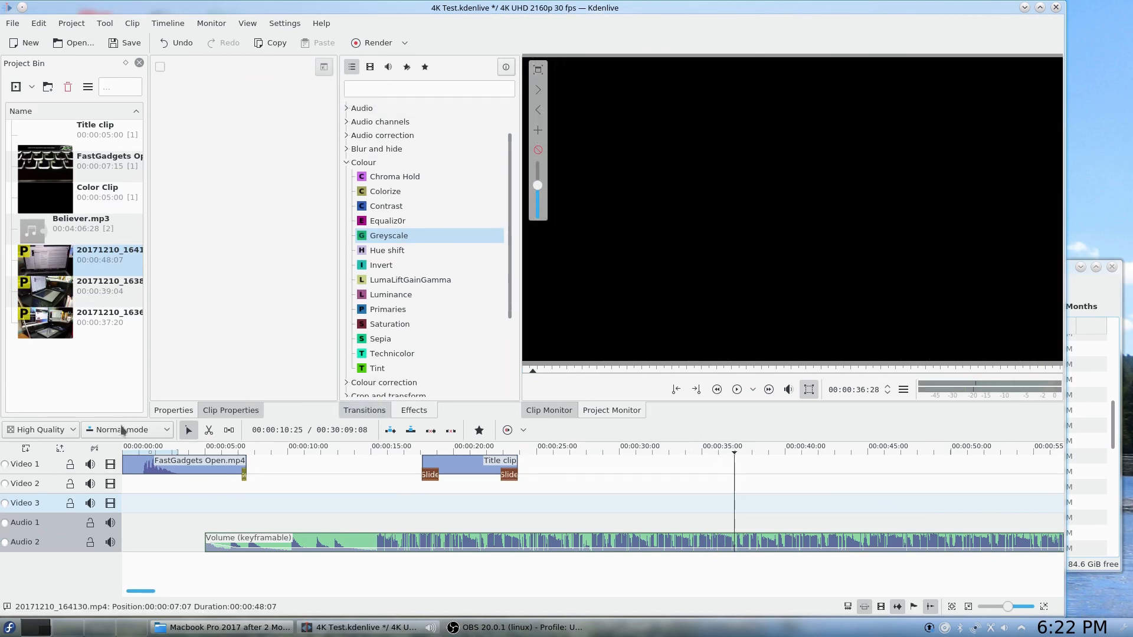
- Put 20171210_163652.mp4 on Video 2 and mark a zone from about 0:15 to 0:27
left_click(45, 317)
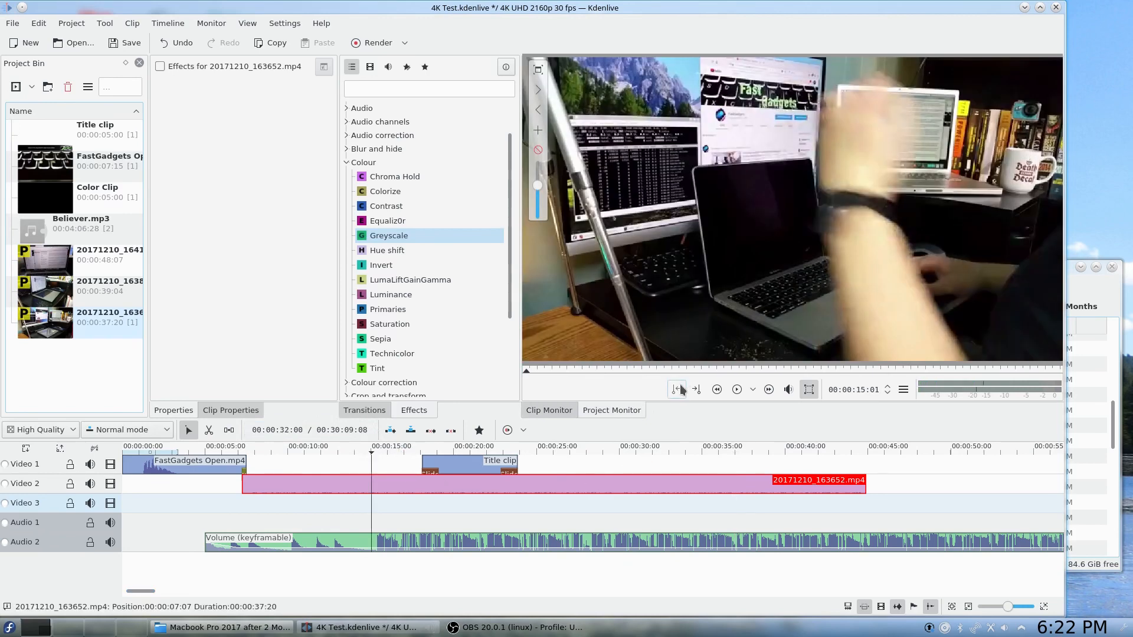
left_click(677, 390)
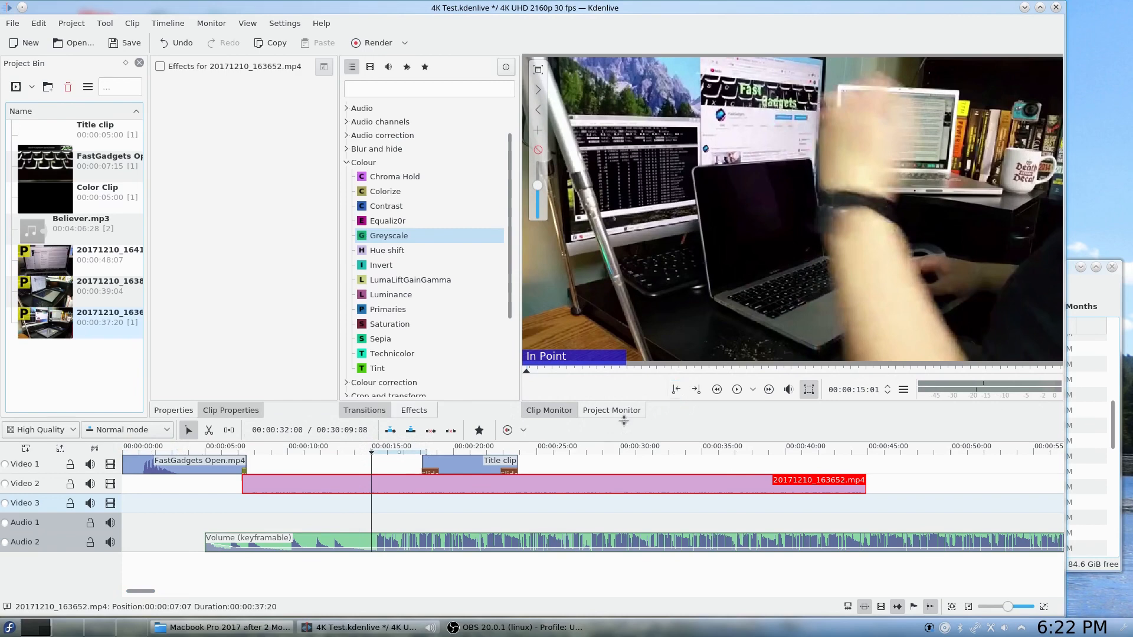
left_click(571, 456)
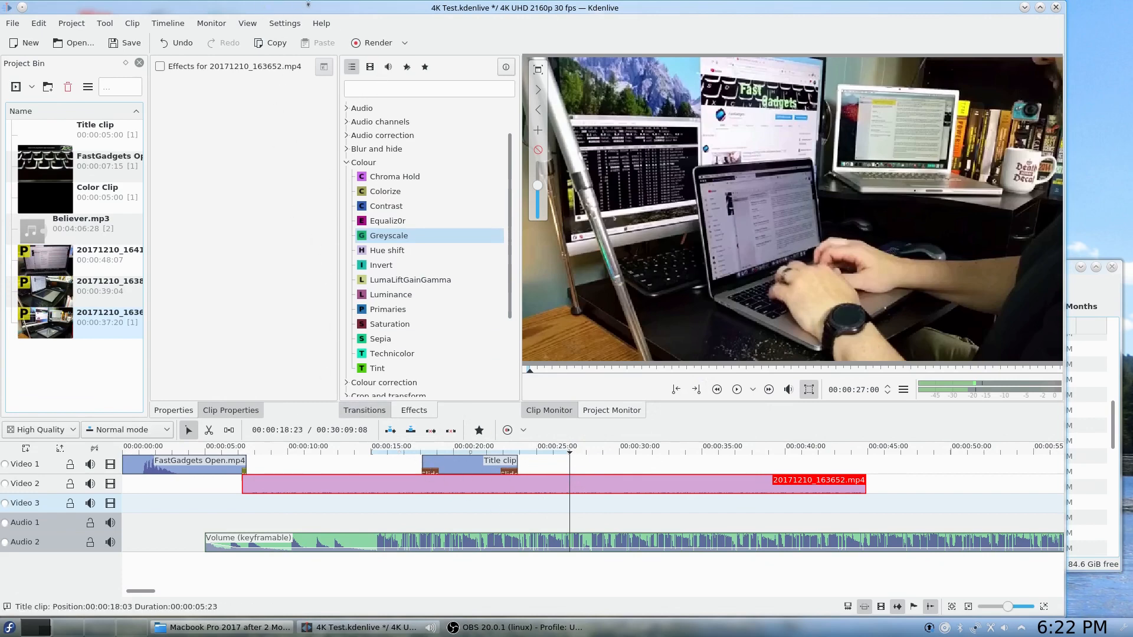
- In Configure Kdenlive's Environment page, set processing threads to 8 and confirm
left_click(284, 22)
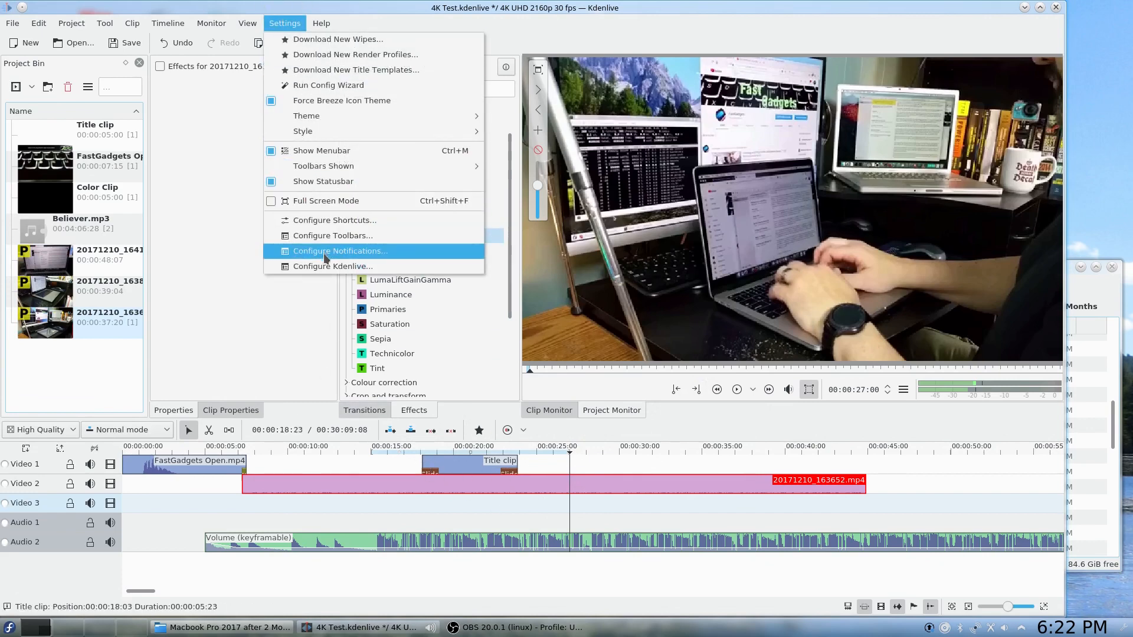
left_click(333, 267)
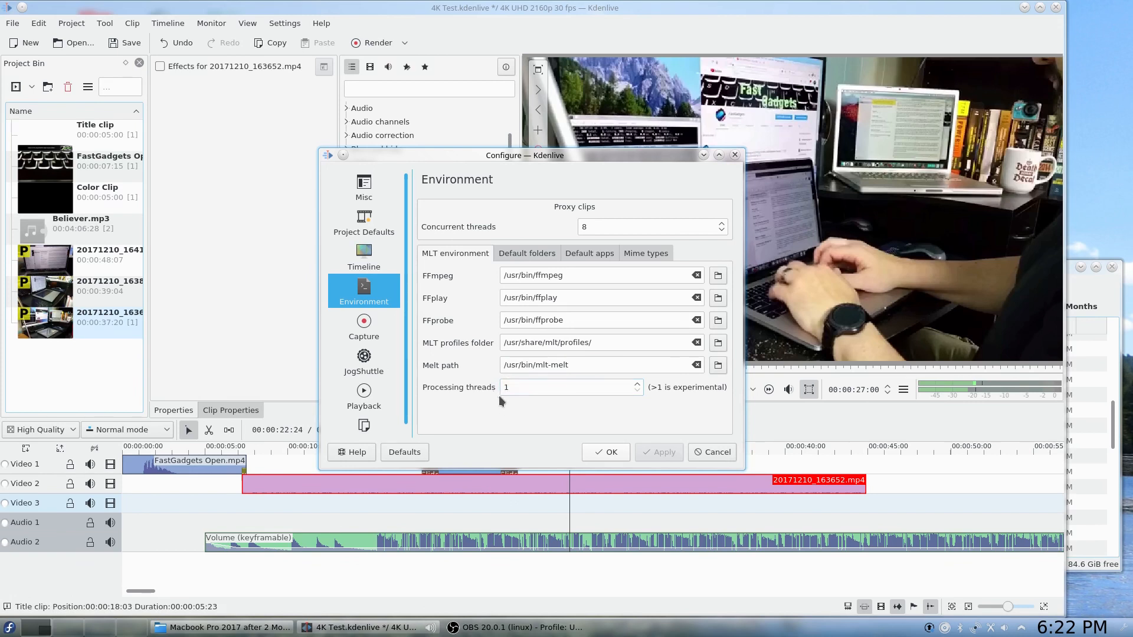
left_click(564, 387)
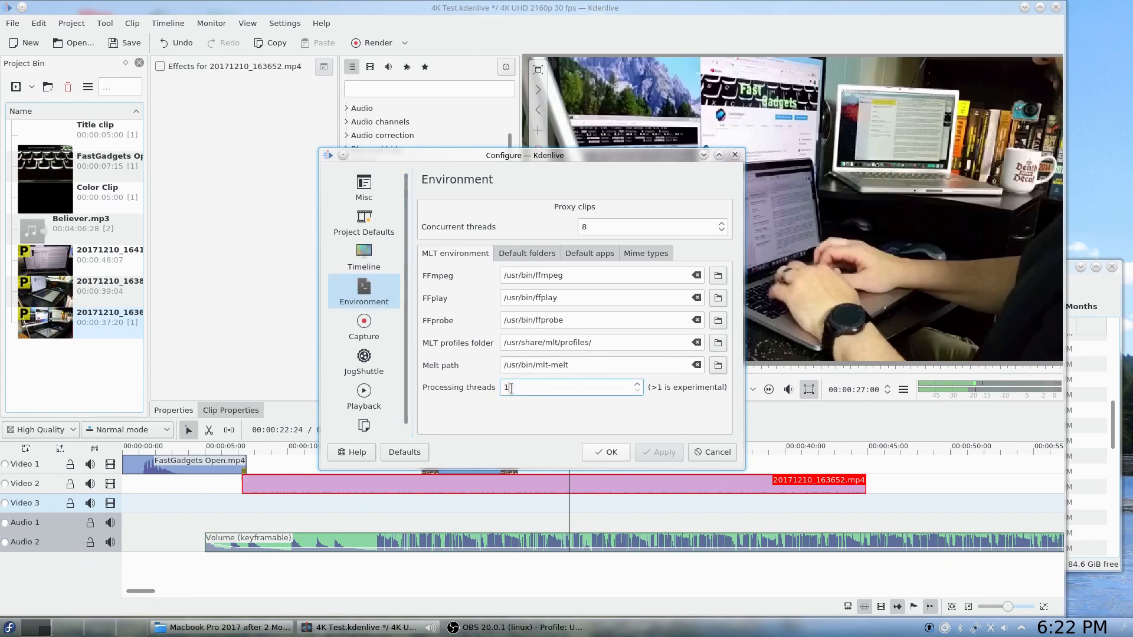
type("8")
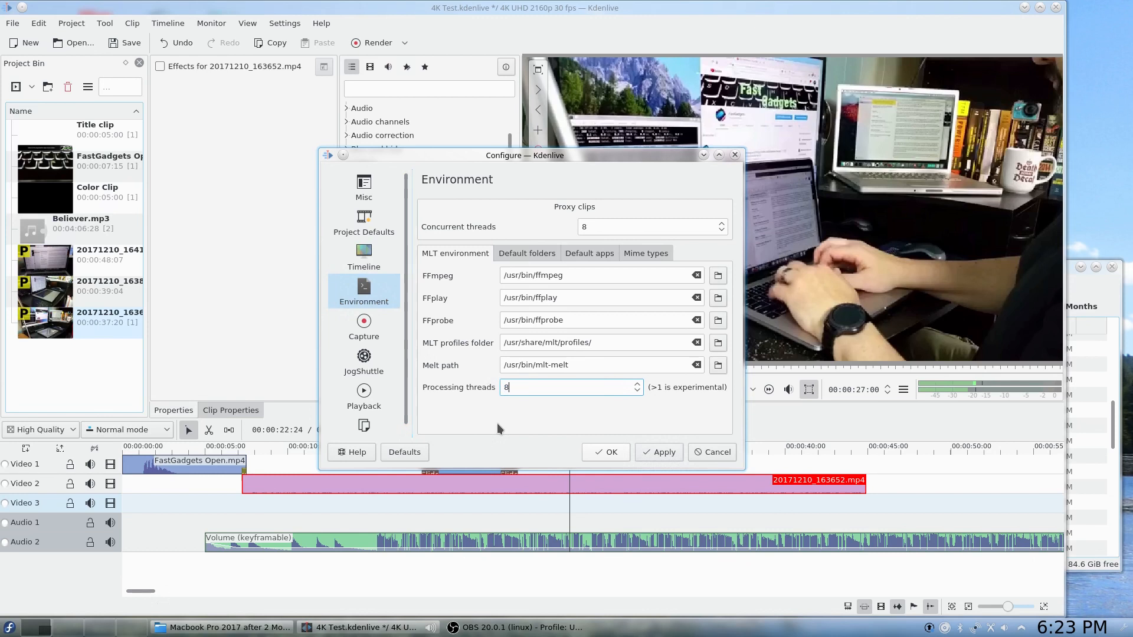
mouse_move(503, 417)
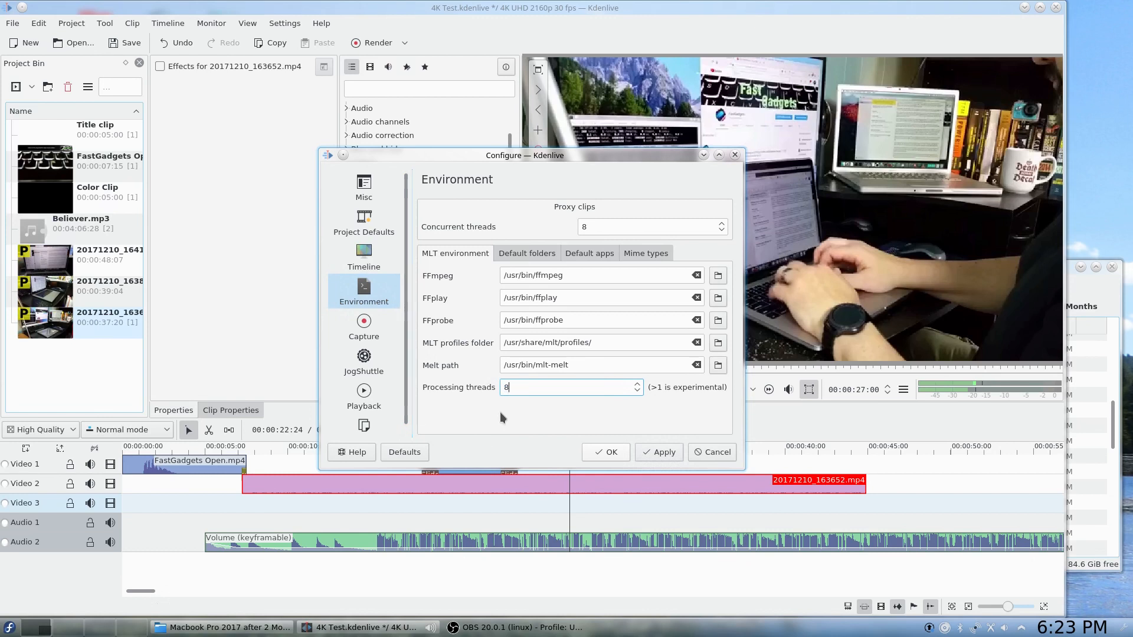
mouse_move(526, 402)
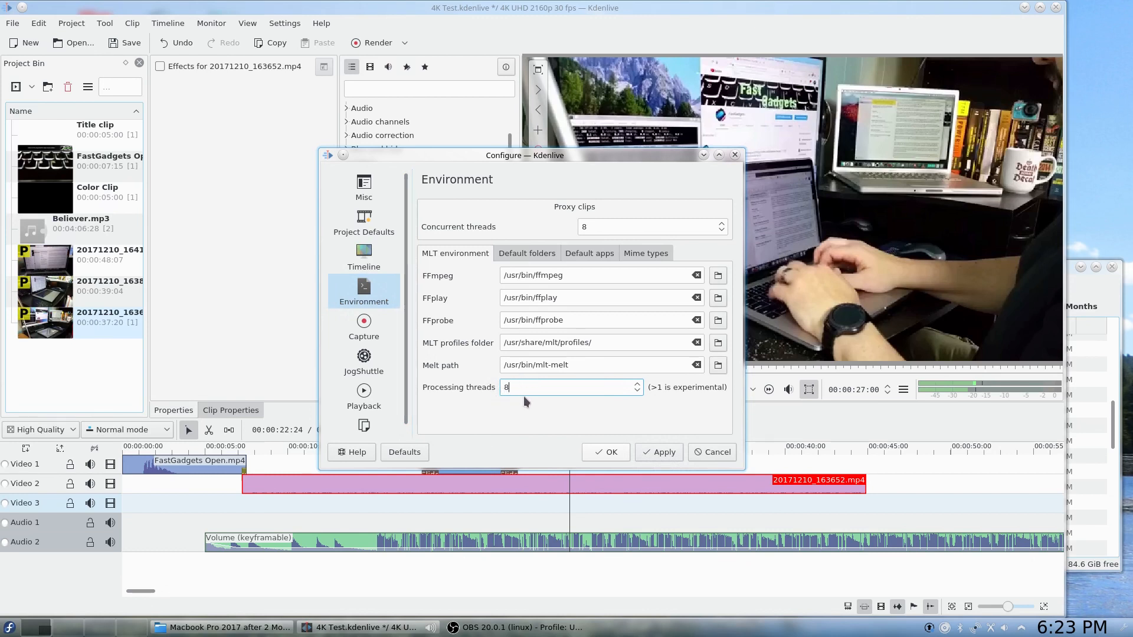
mouse_move(536, 380)
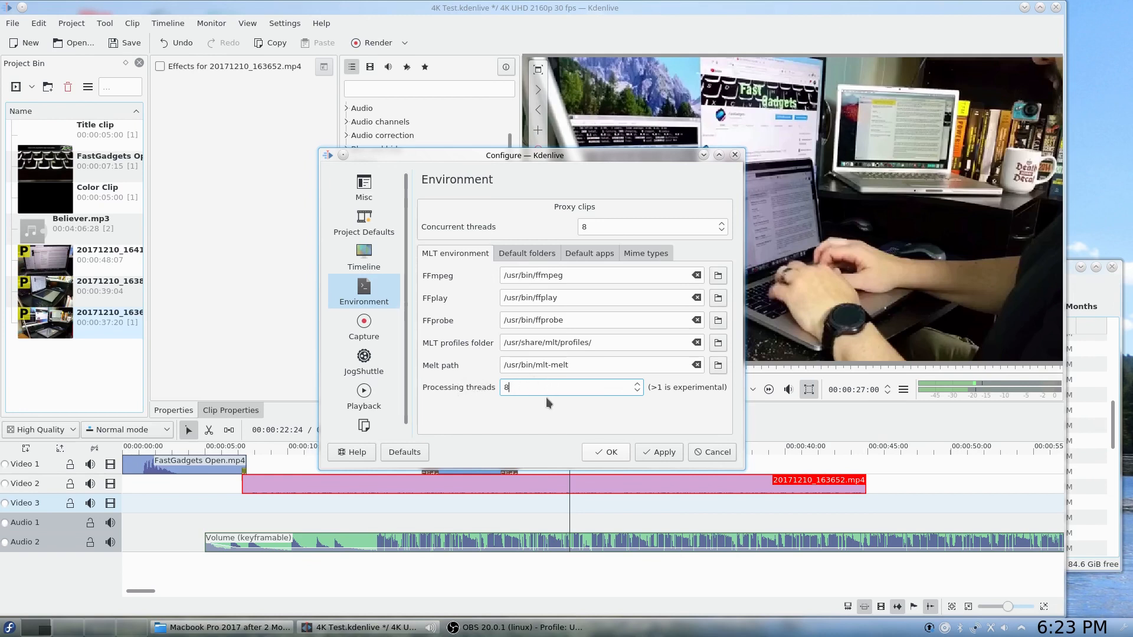
mouse_move(490, 375)
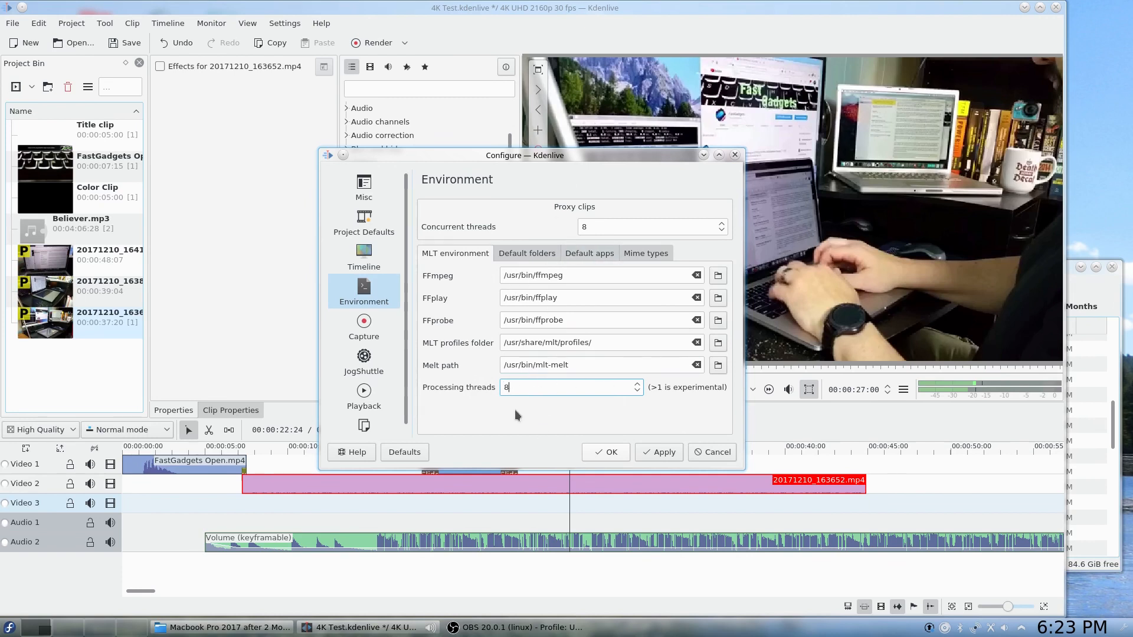
left_click(605, 452)
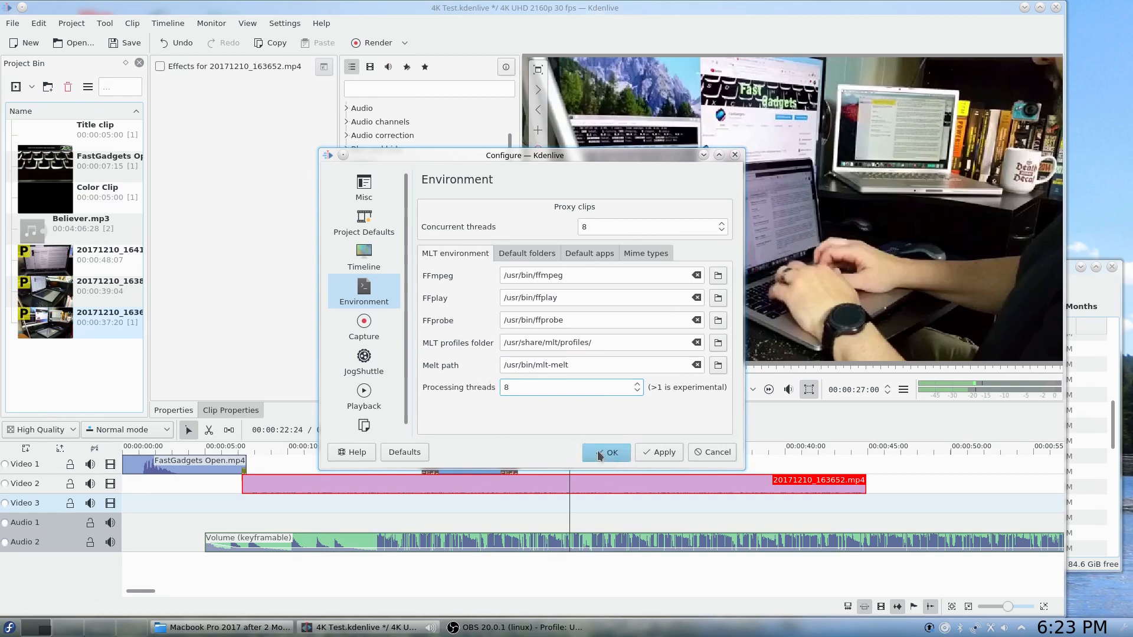
- Confirm the 8-thread configuration and set the render to MP4-H265 (HEVC) for the selected zone only
left_click(606, 453)
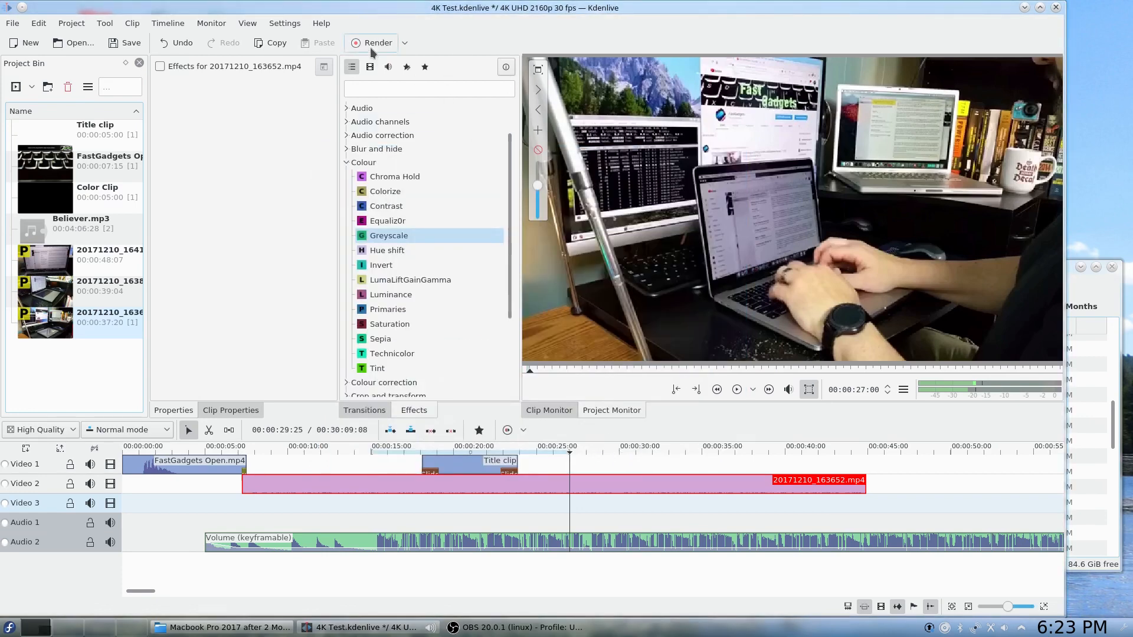
left_click(377, 43)
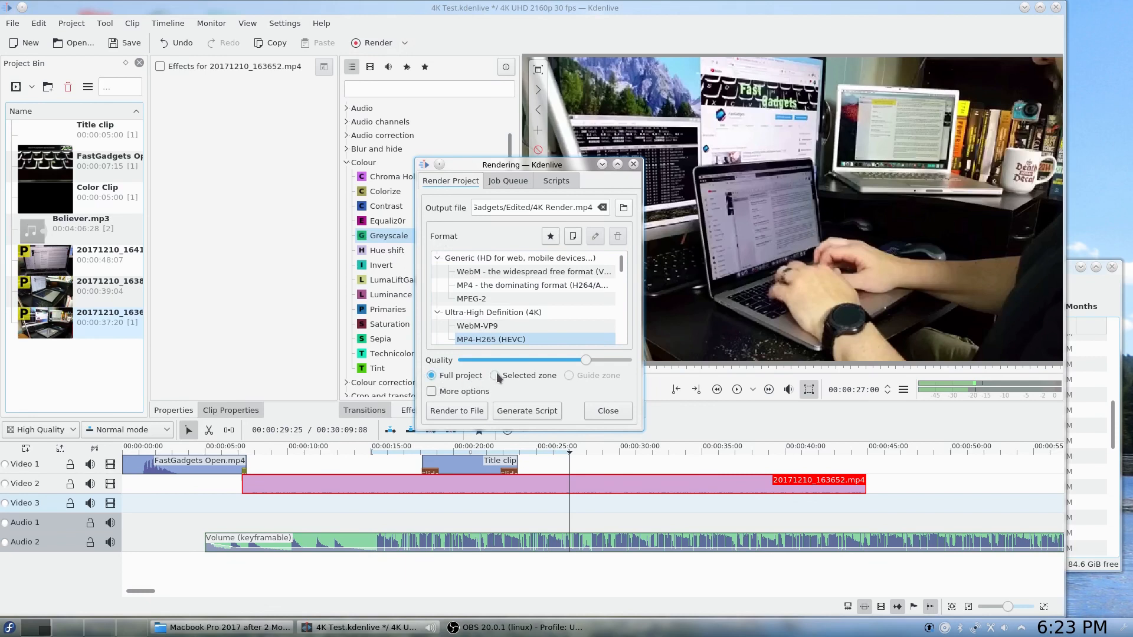
left_click(496, 376)
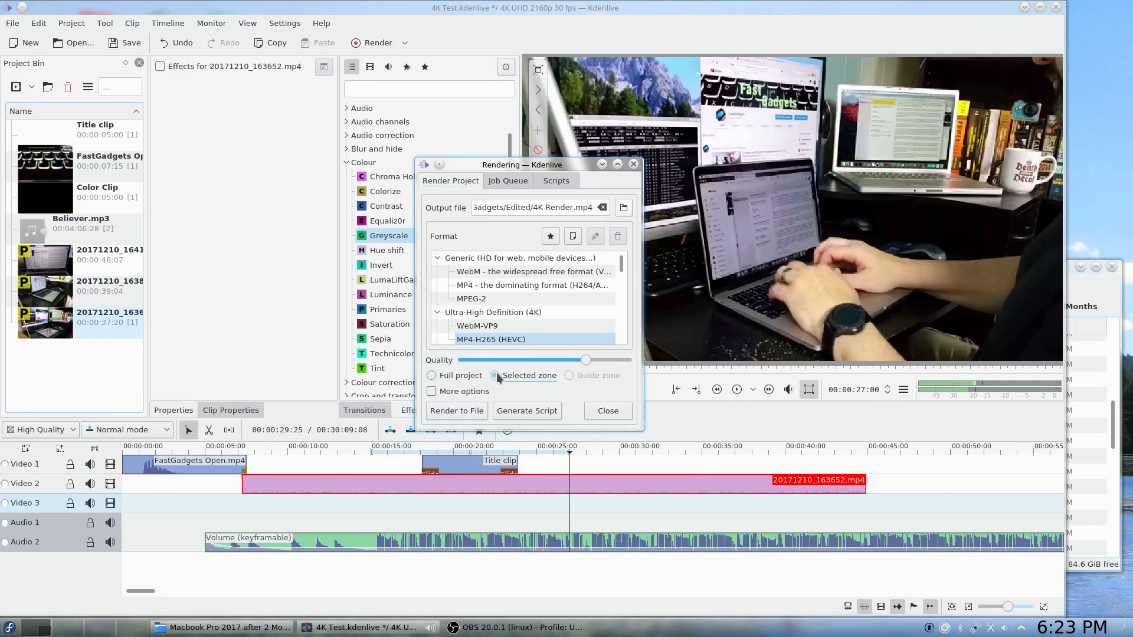
left_click(493, 375)
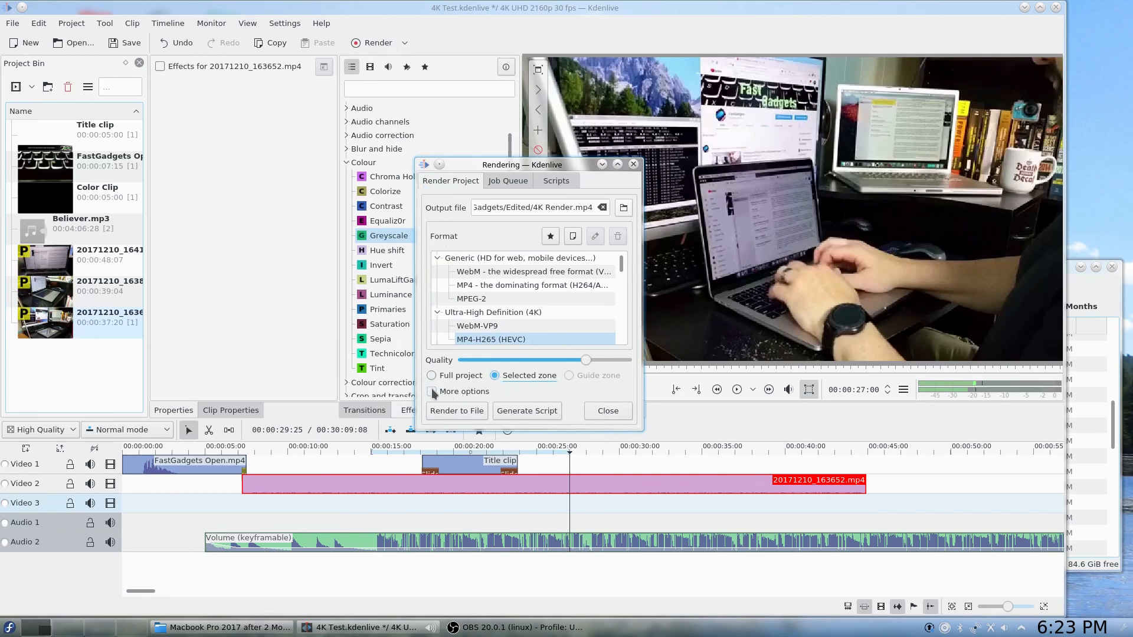
- Show the advanced encoding options and adjust the Encoder speed slider
left_click(432, 391)
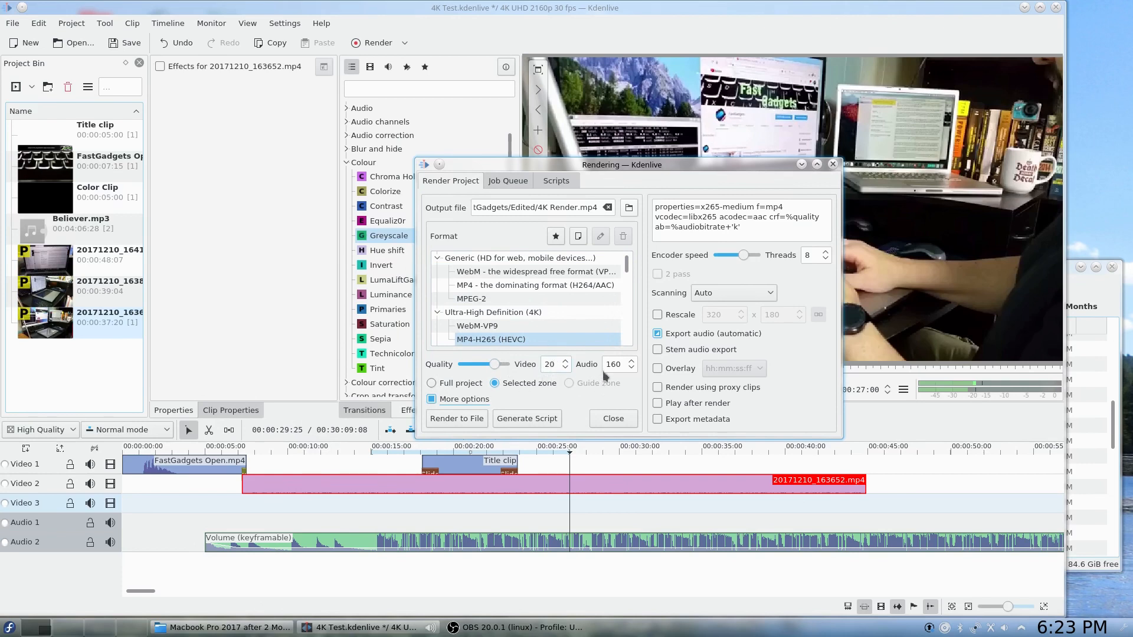
mouse_move(614, 363)
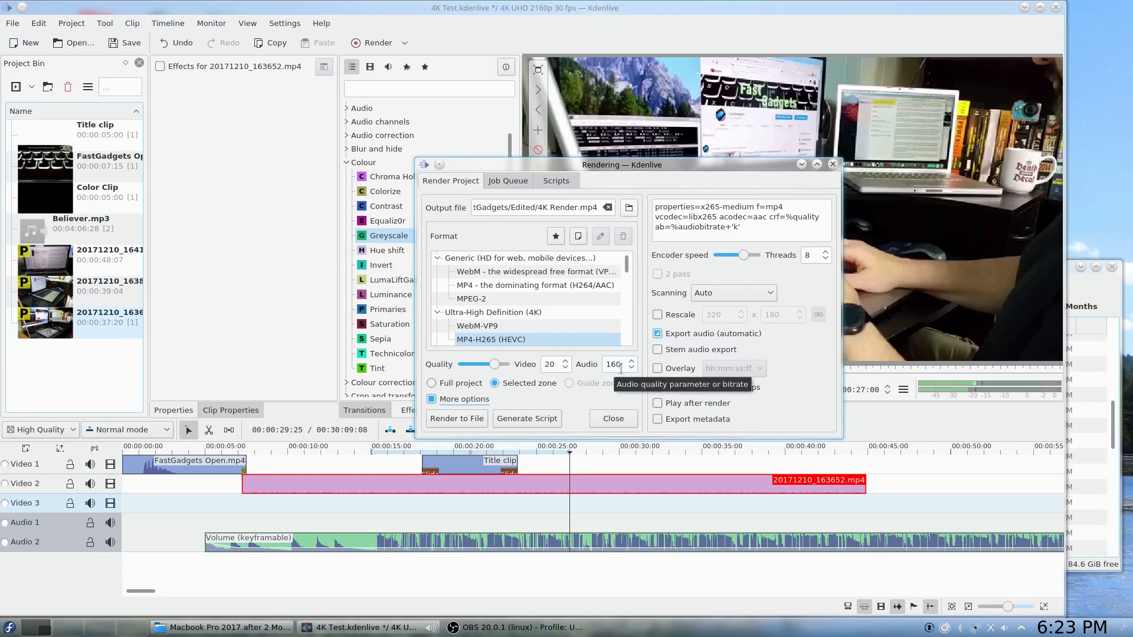
mouse_move(549, 364)
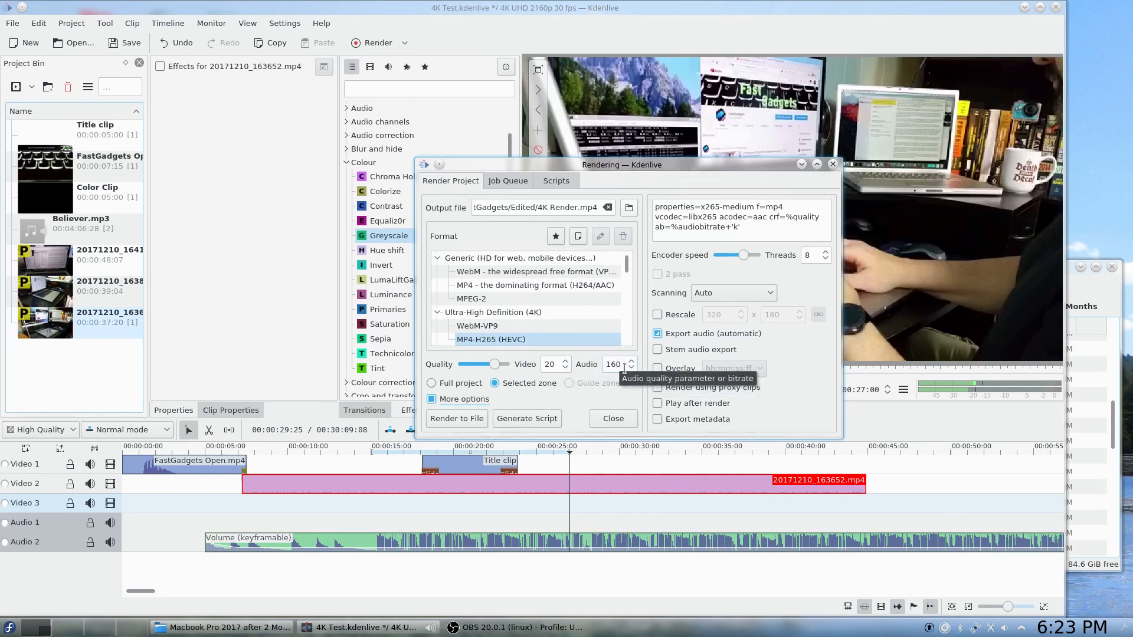
mouse_move(790, 269)
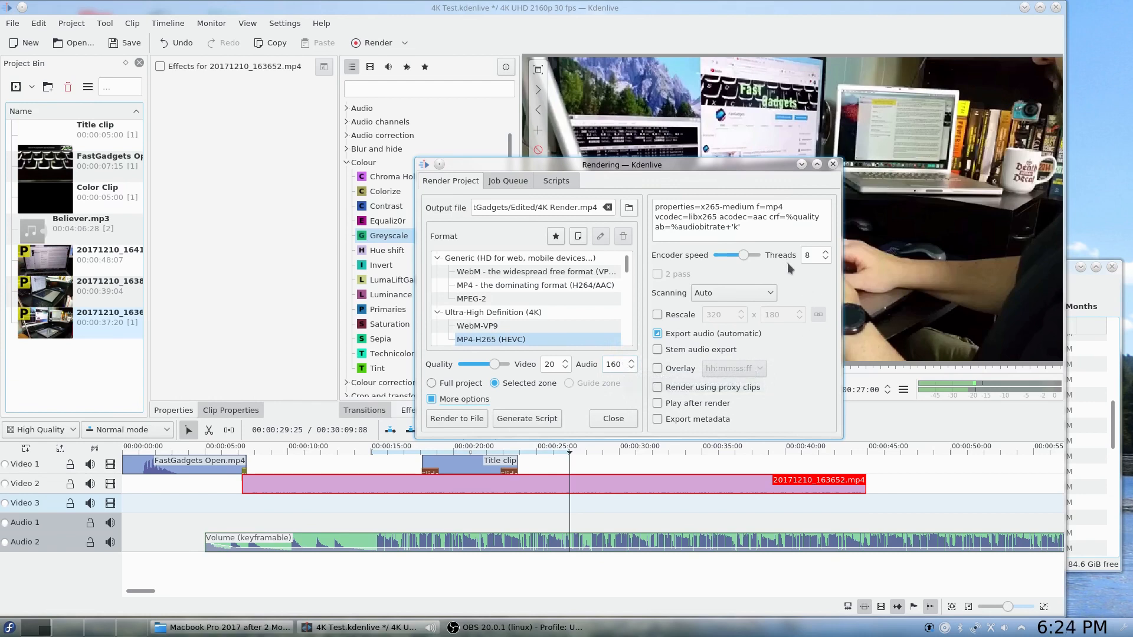
mouse_move(746, 255)
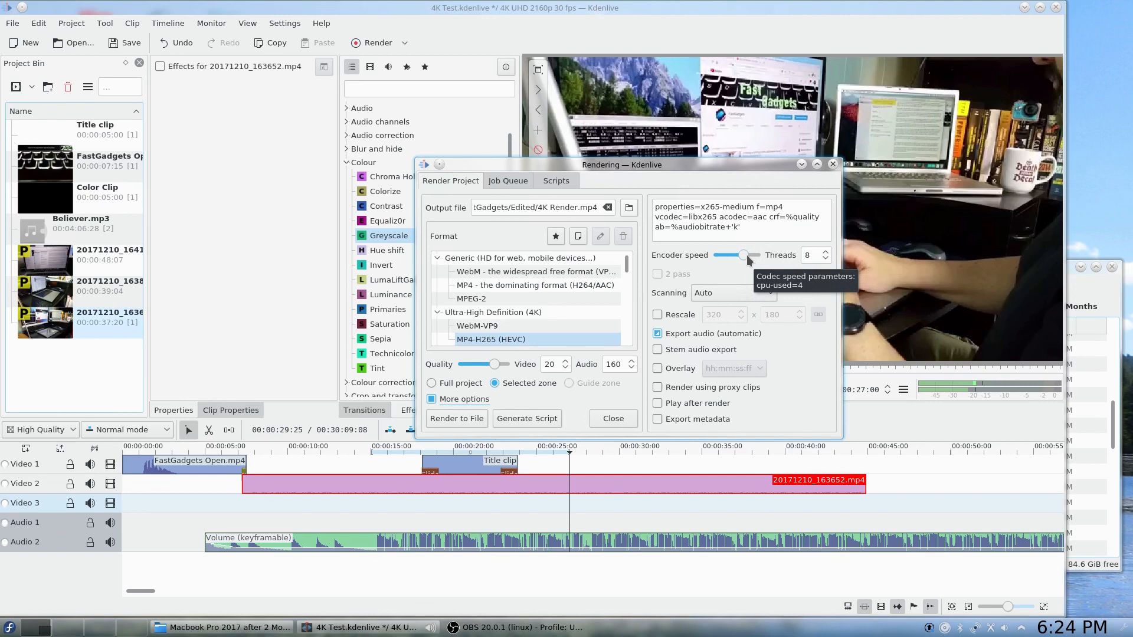
left_click_drag(746, 255, 756, 254)
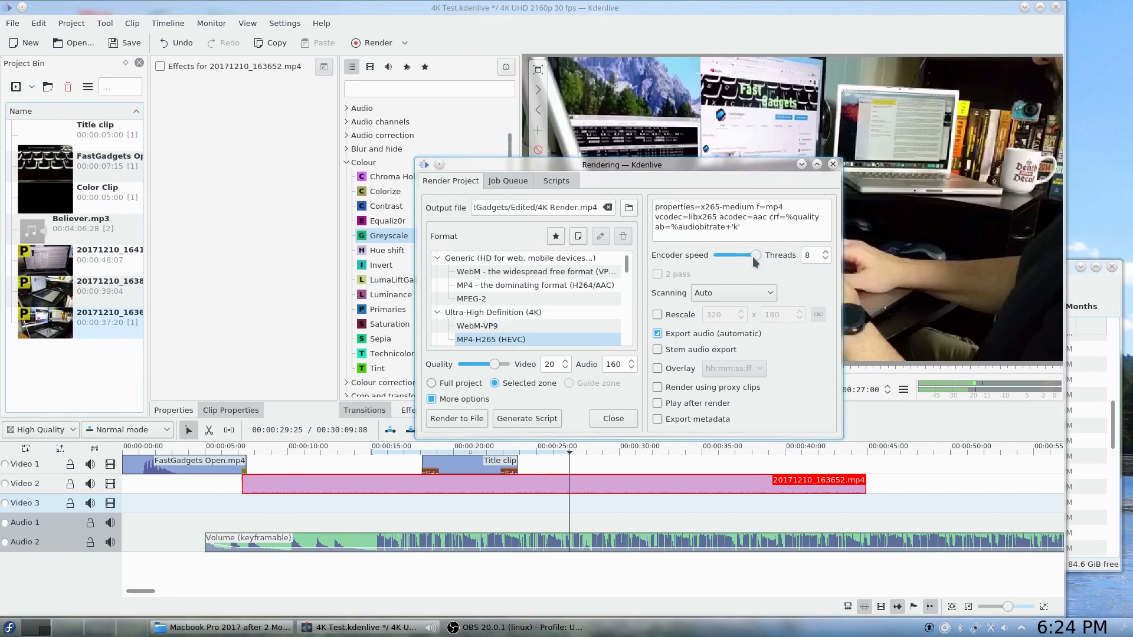
mouse_move(756, 255)
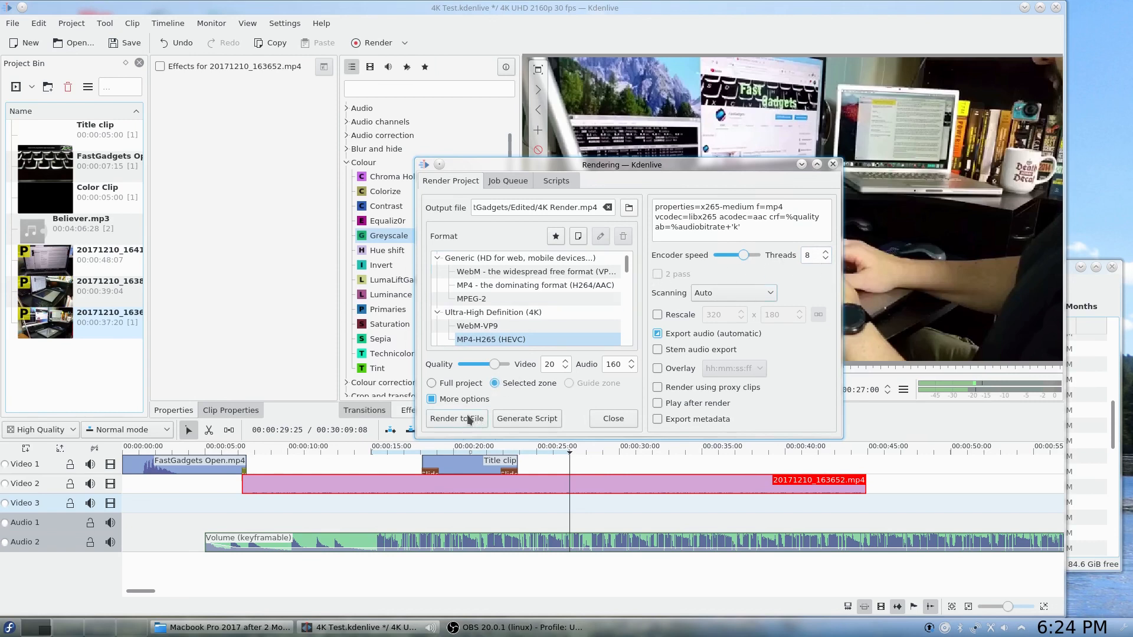
- Render the selected zone to 4K Render.mp4 and close the finished Job Queue
left_click(456, 418)
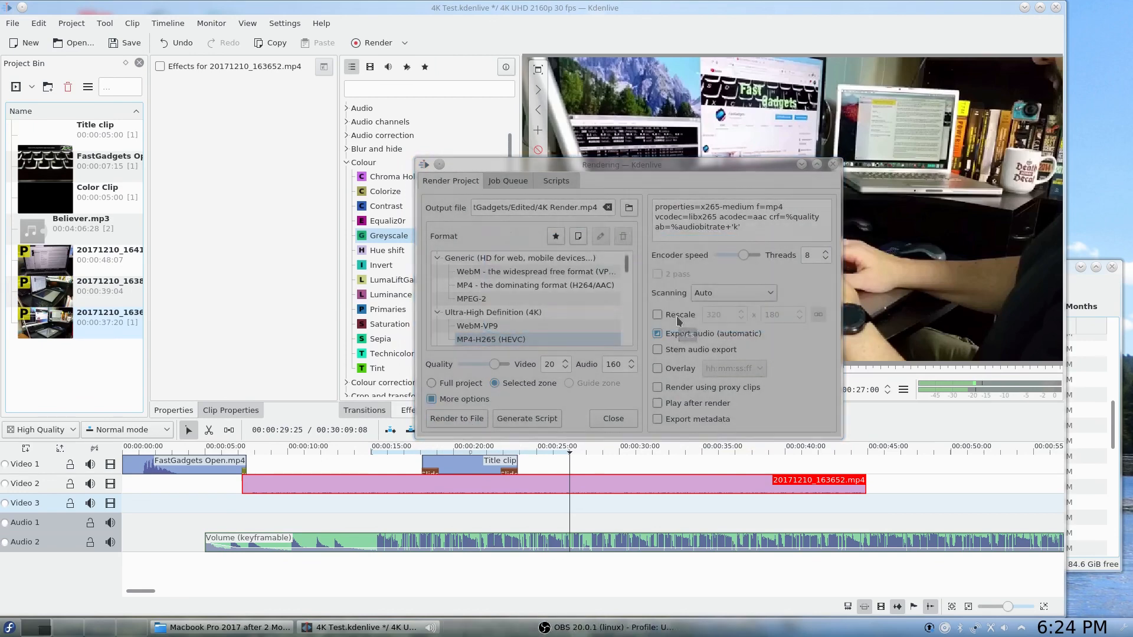
left_click(455, 418)
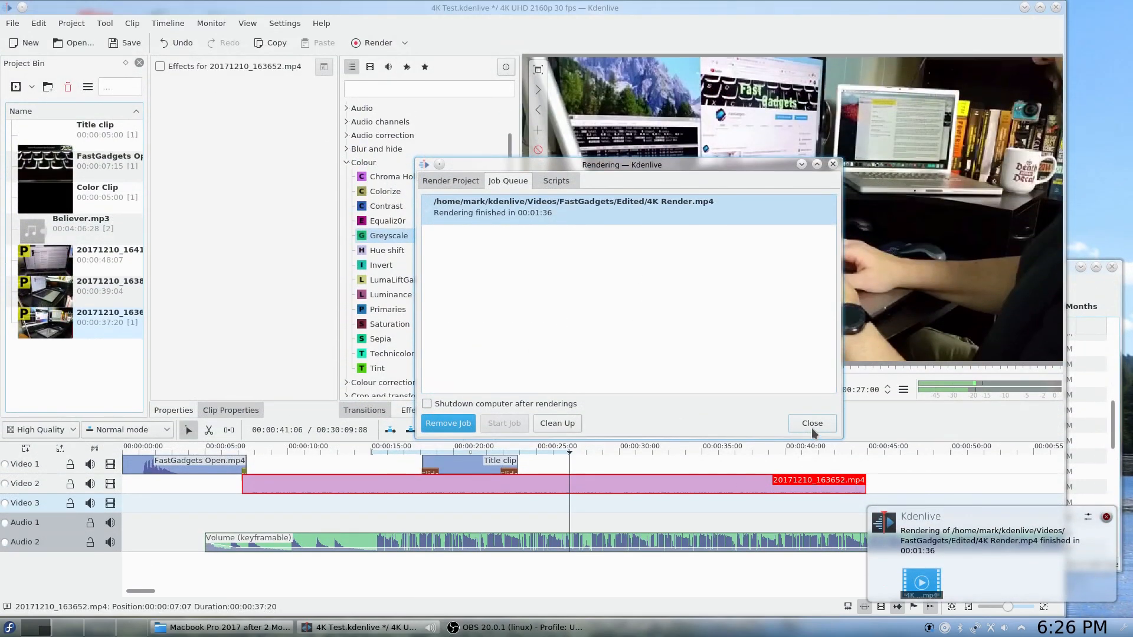
left_click(812, 423)
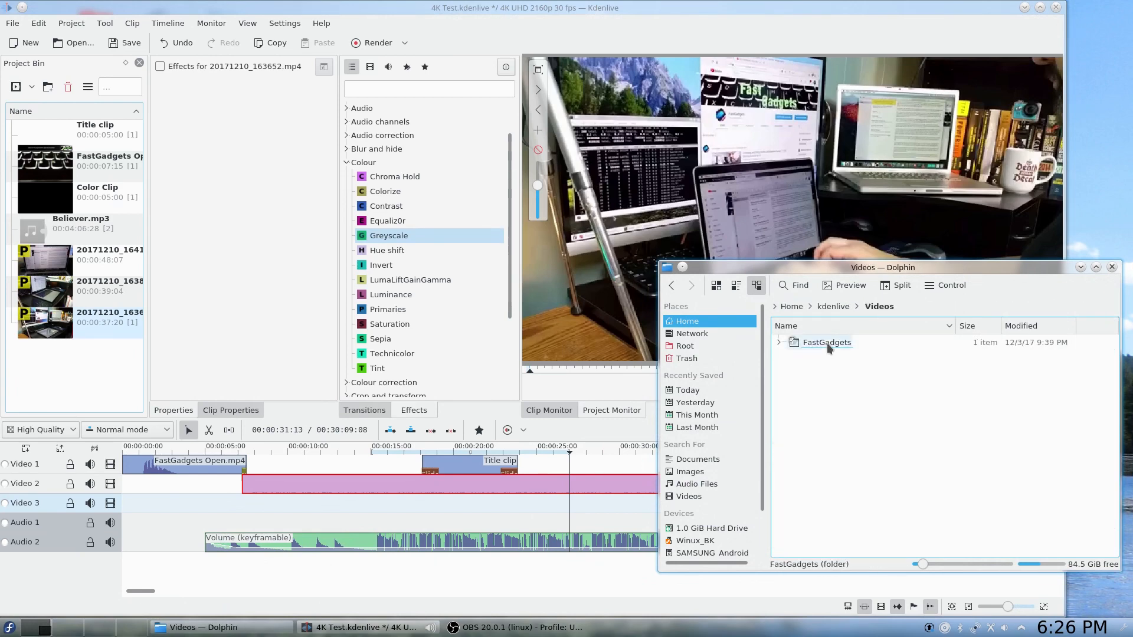
- Play the 33.5 MiB 4K Render.mp4 from FastGadgets/Edited in VLC
double_click(826, 342)
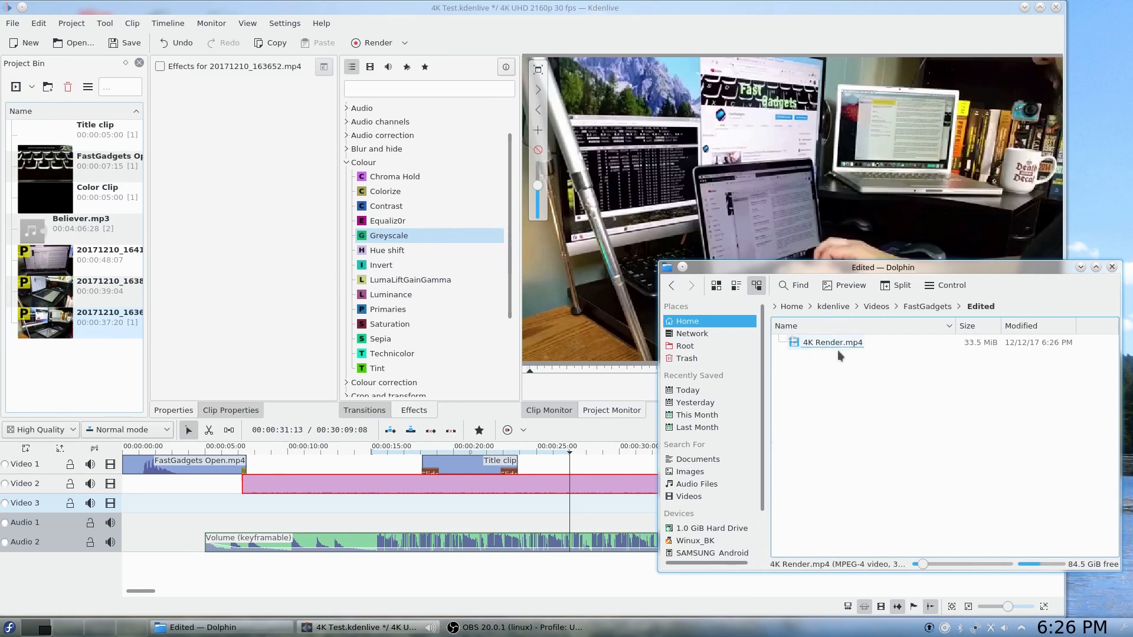
left_click(833, 342)
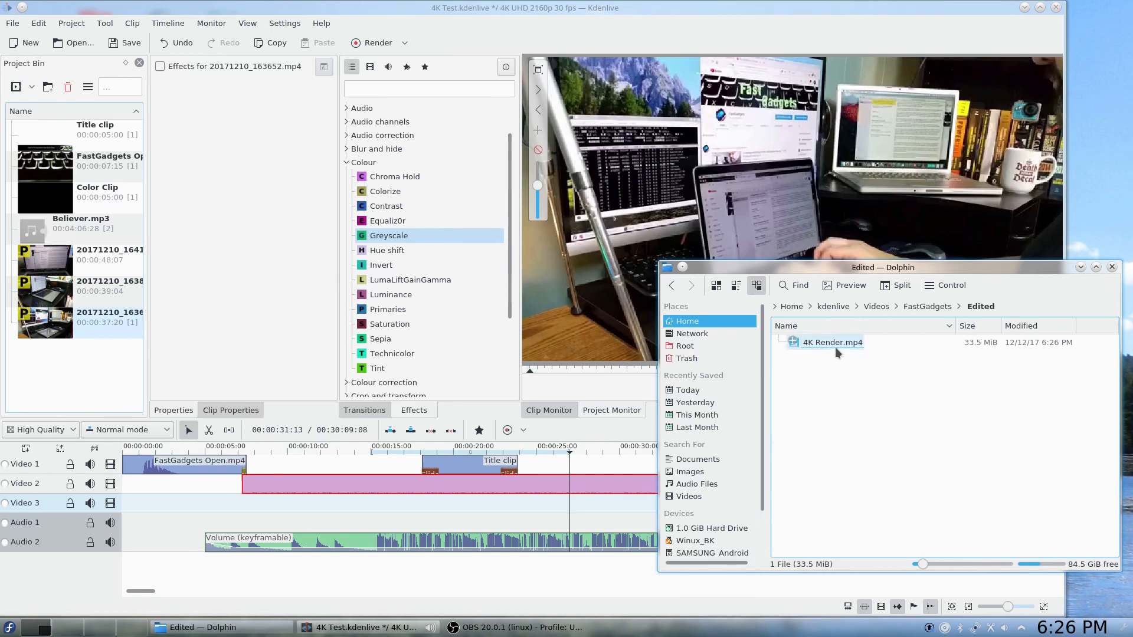
double_click(833, 343)
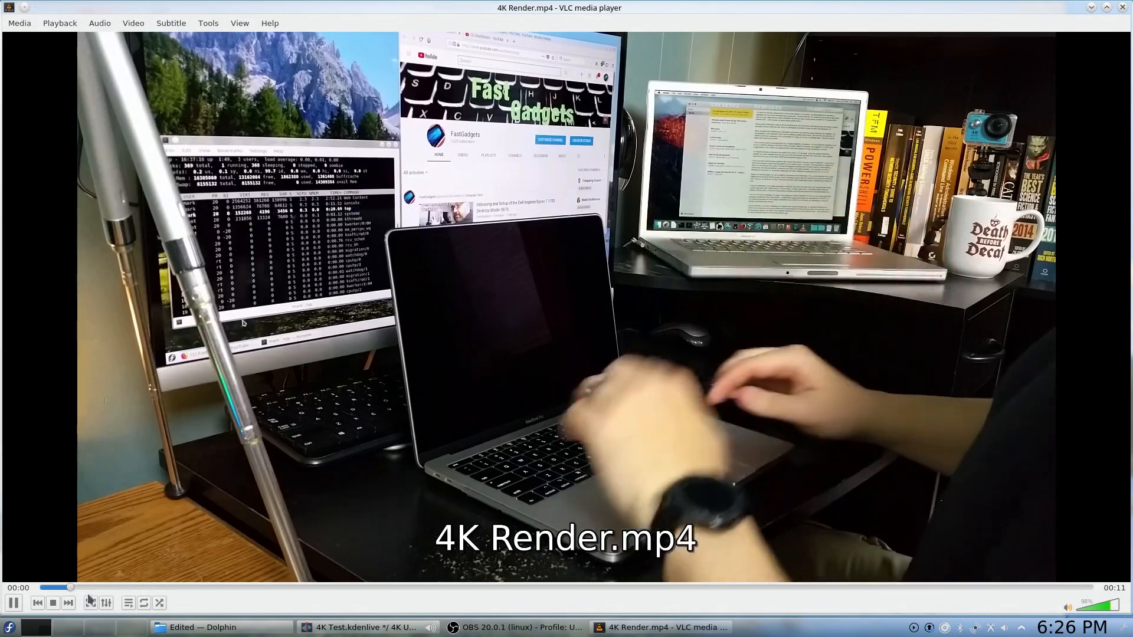